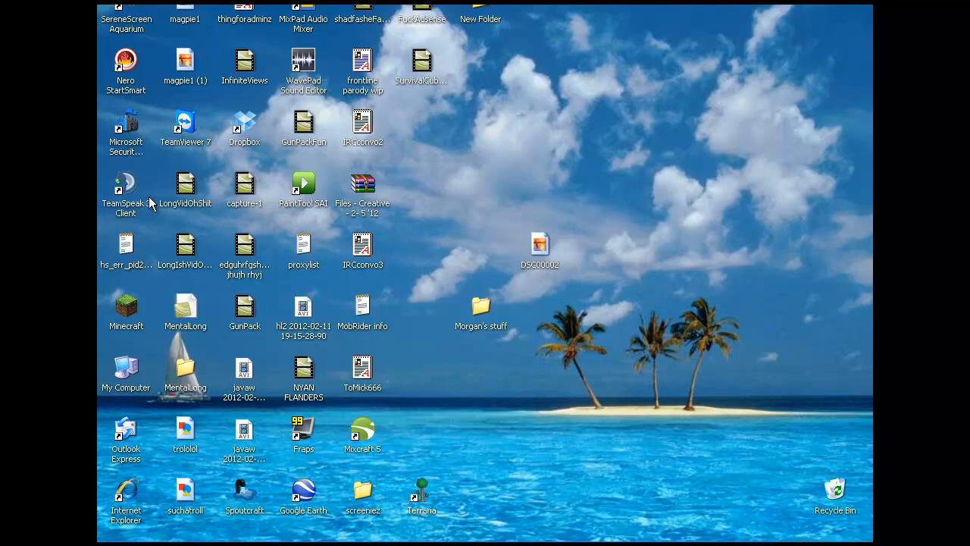
{"action": "mouse_move", "coordinate": [438, 113]}
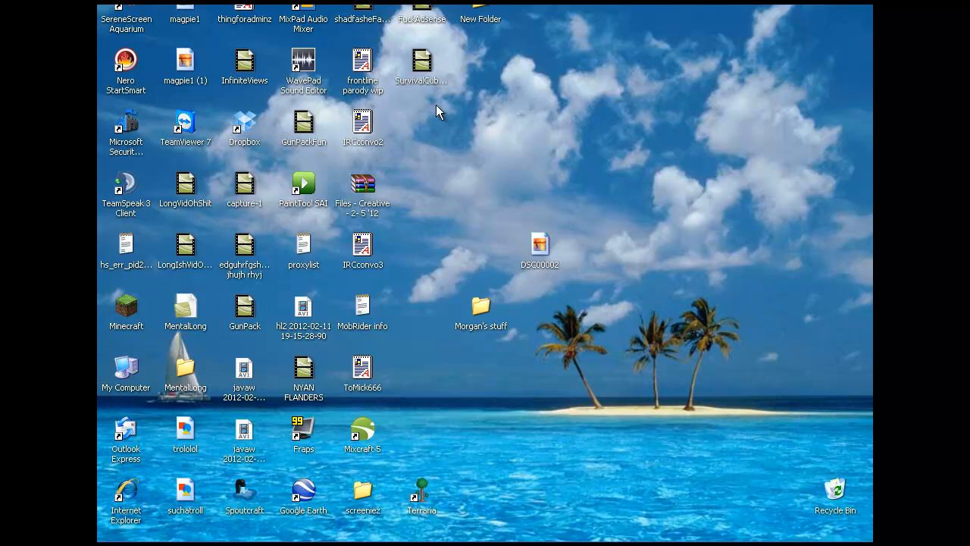
{"action": "mouse_move", "coordinate": [486, 266]}
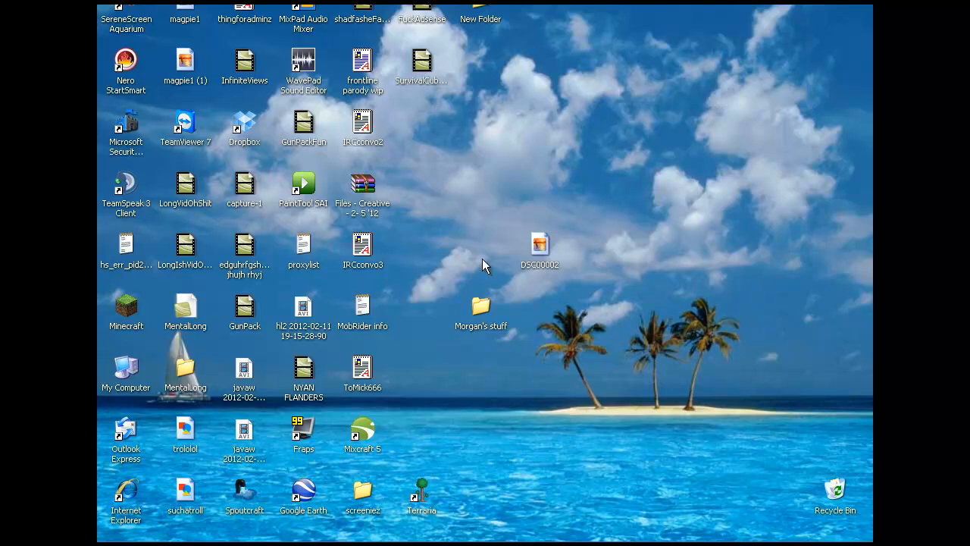
{"action": "mouse_move", "coordinate": [477, 307]}
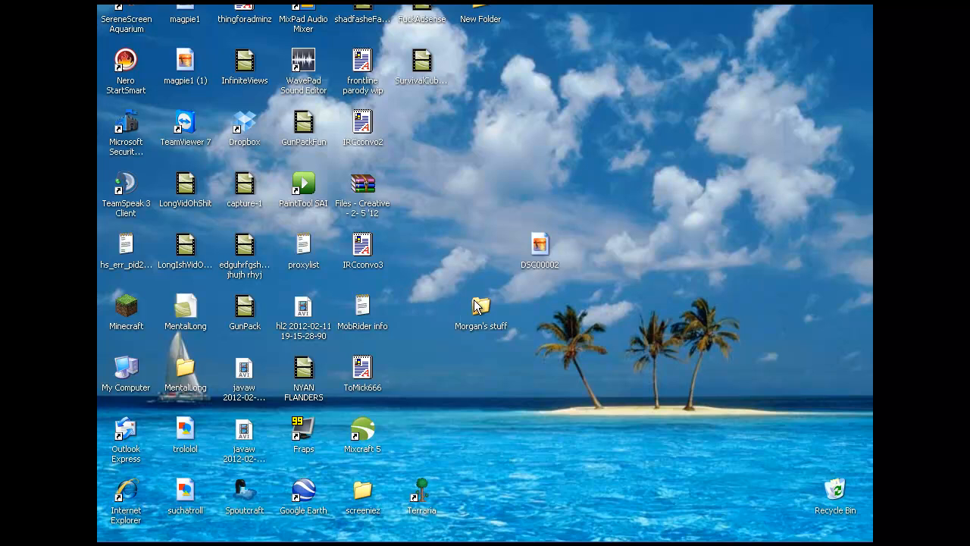
- Delete the old Gunpack folder and GunPack.jar from Terrariaserver's Minecraft plugins folder
{"action": "double_click", "coordinate": [480, 307]}
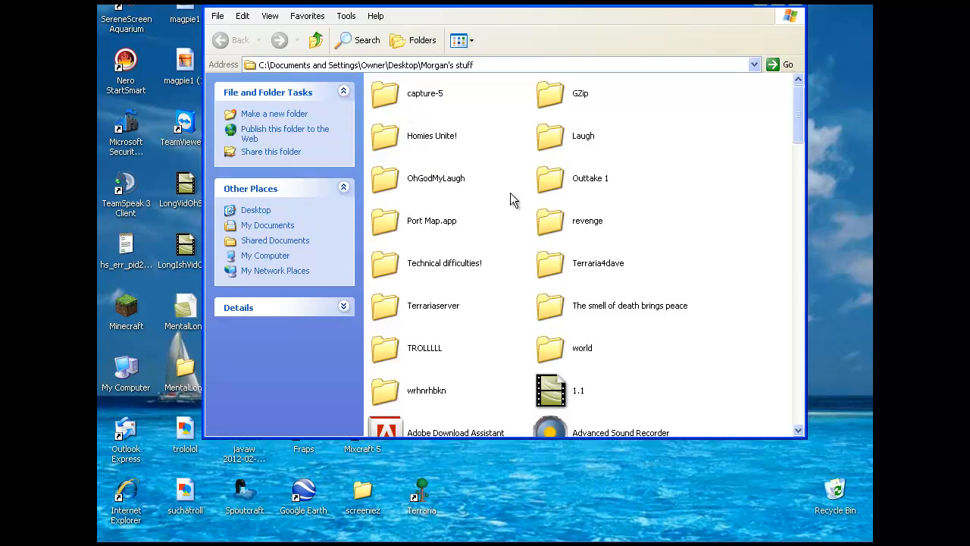
{"action": "double_click", "coordinate": [433, 305]}
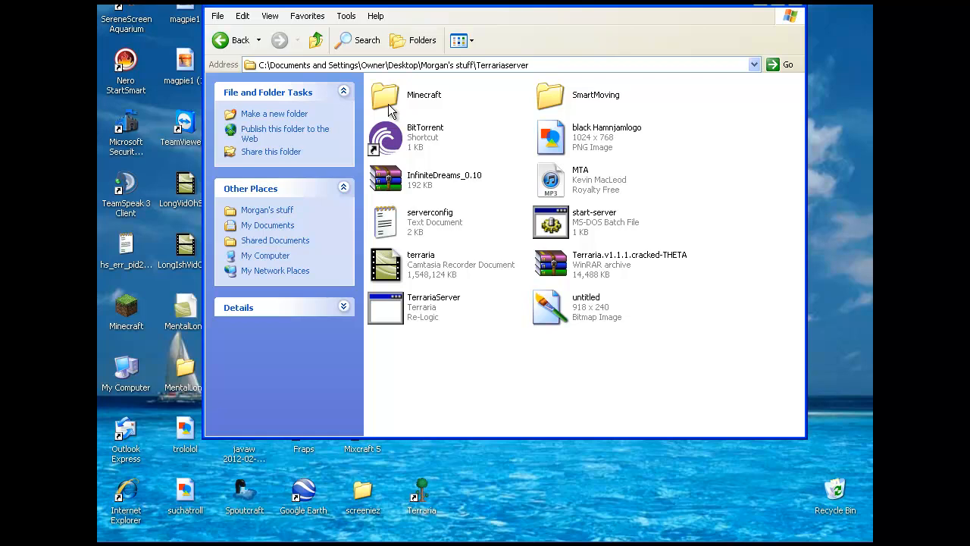
{"action": "double_click", "coordinate": [385, 99]}
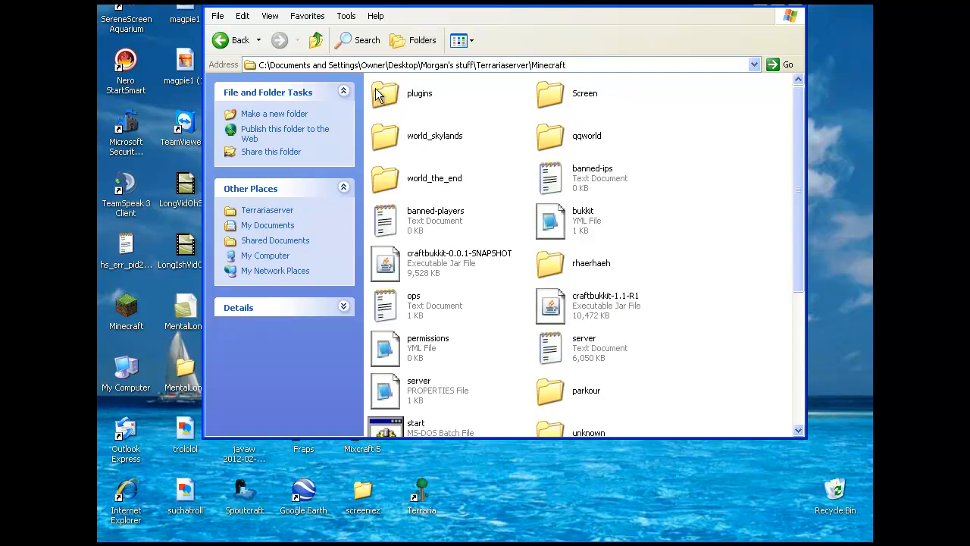
{"action": "double_click", "coordinate": [384, 93]}
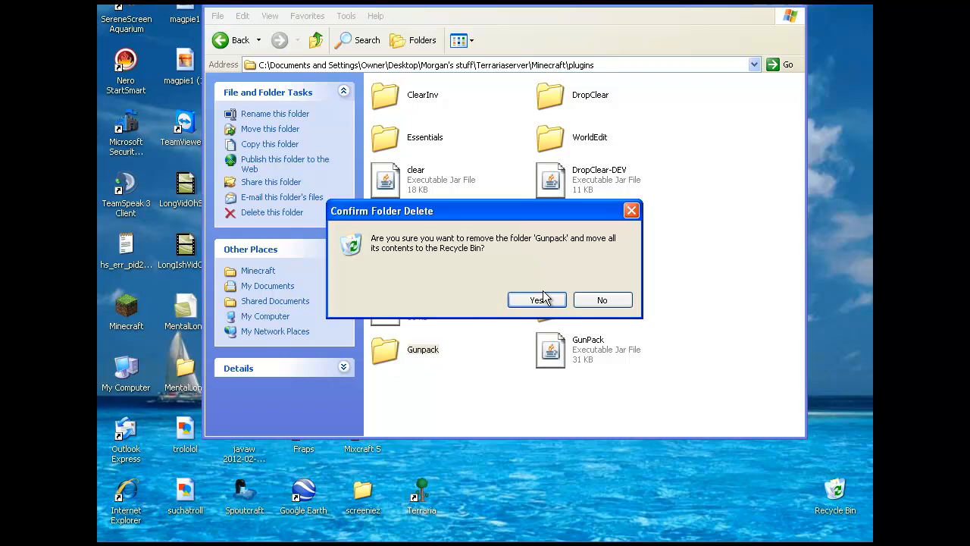
{"action": "left_click", "coordinate": [537, 300]}
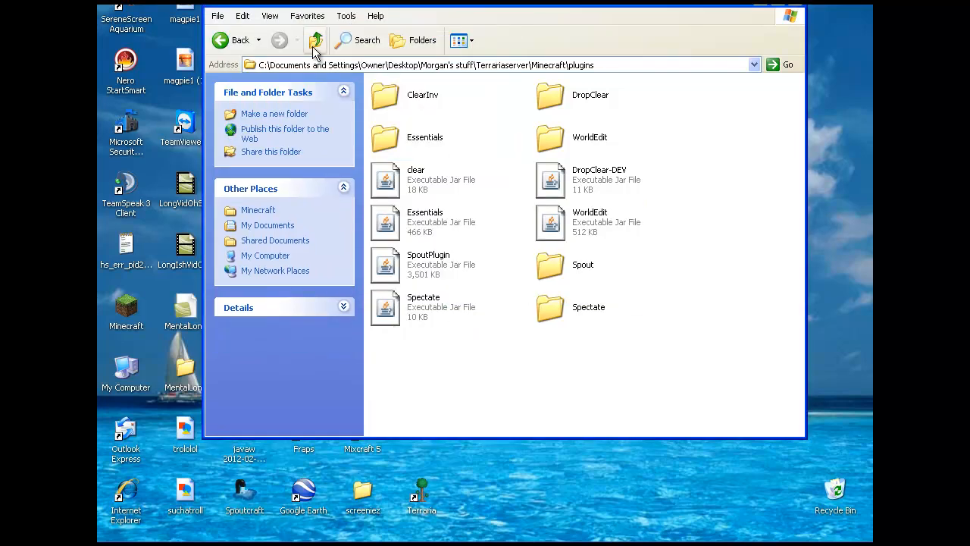
{"action": "left_click", "coordinate": [316, 40]}
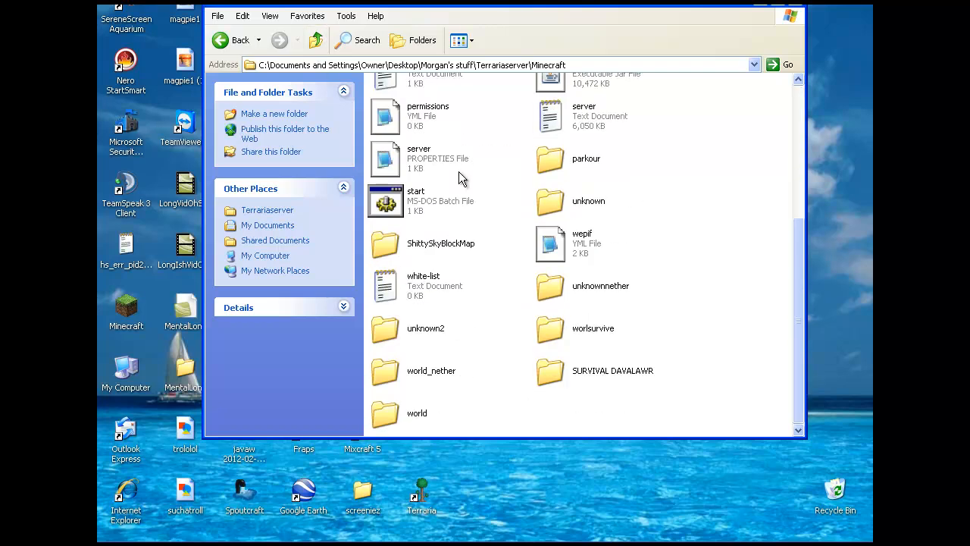
{"action": "mouse_move", "coordinate": [625, 385]}
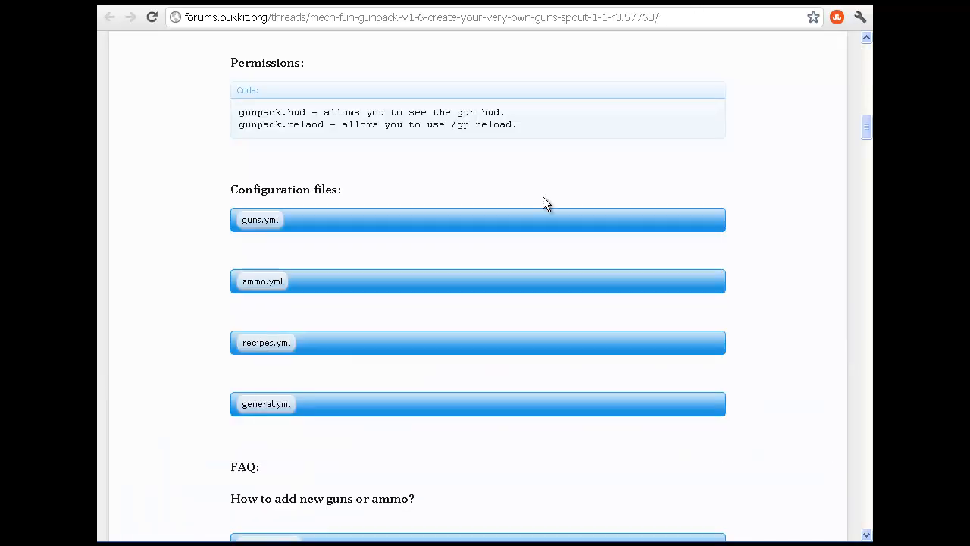
- Scroll the GunPack v1.6 thread to its GunPack.jar download link
{"action": "scroll", "scroll_direction": "up", "scroll_amount": 3}
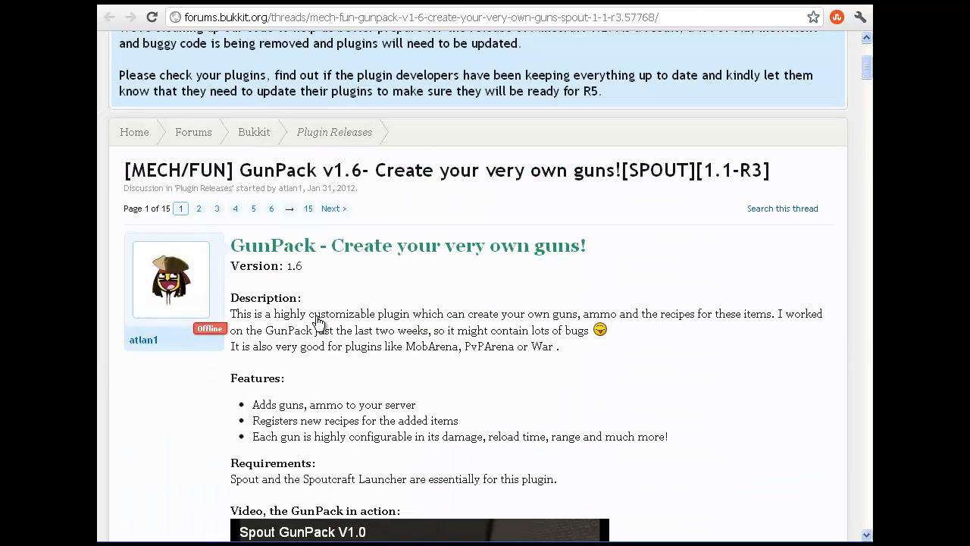
{"action": "scroll", "scroll_direction": "down", "scroll_amount": 3}
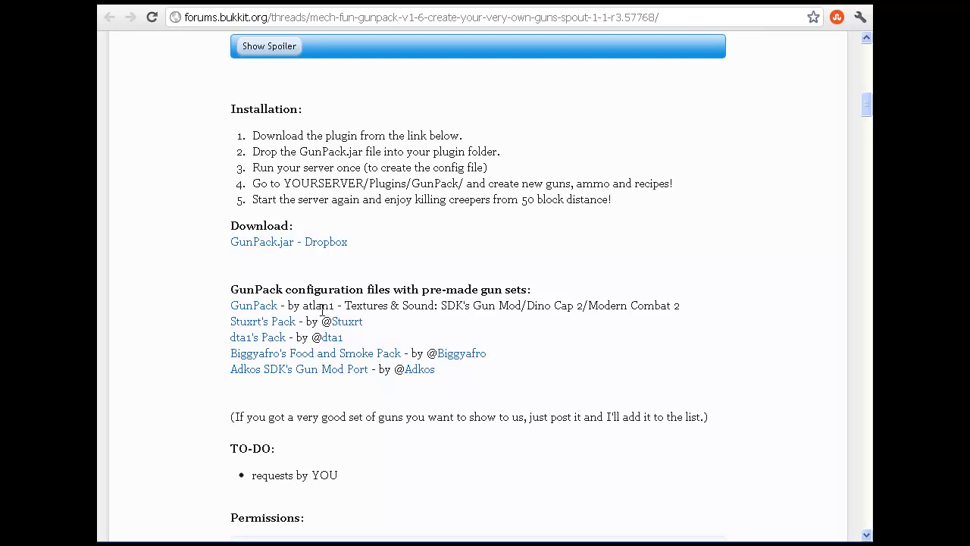
{"action": "scroll", "scroll_direction": "down", "scroll_amount": 3}
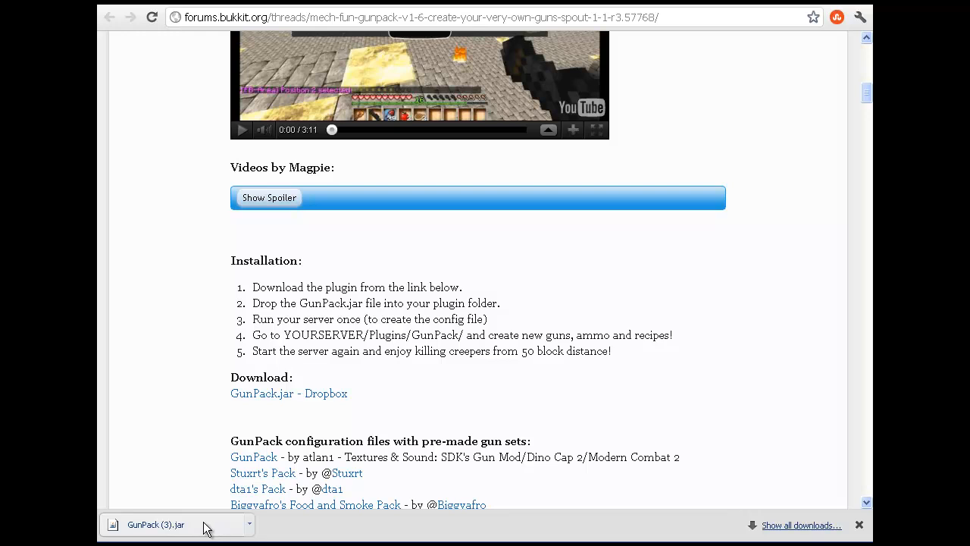
{"action": "mouse_move", "coordinate": [175, 523]}
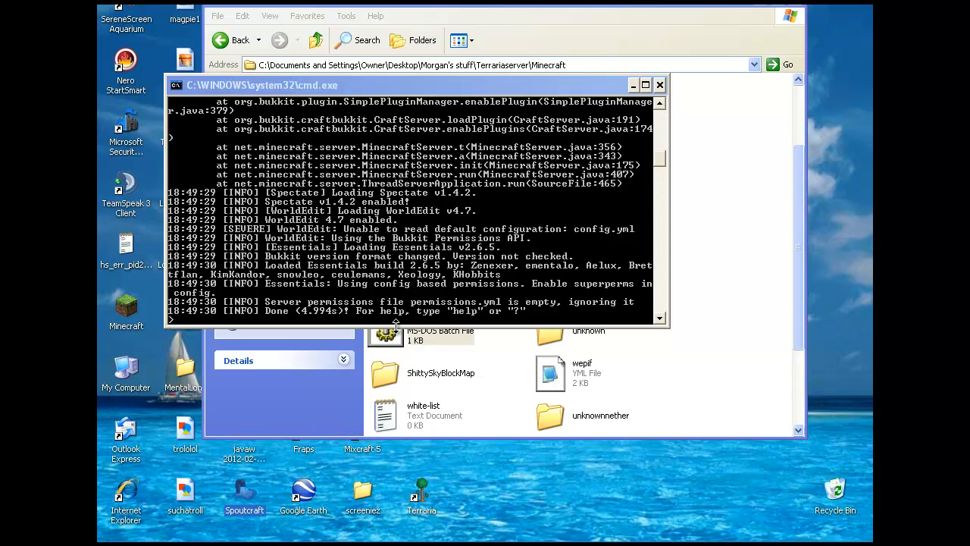
{"action": "mouse_move", "coordinate": [271, 295]}
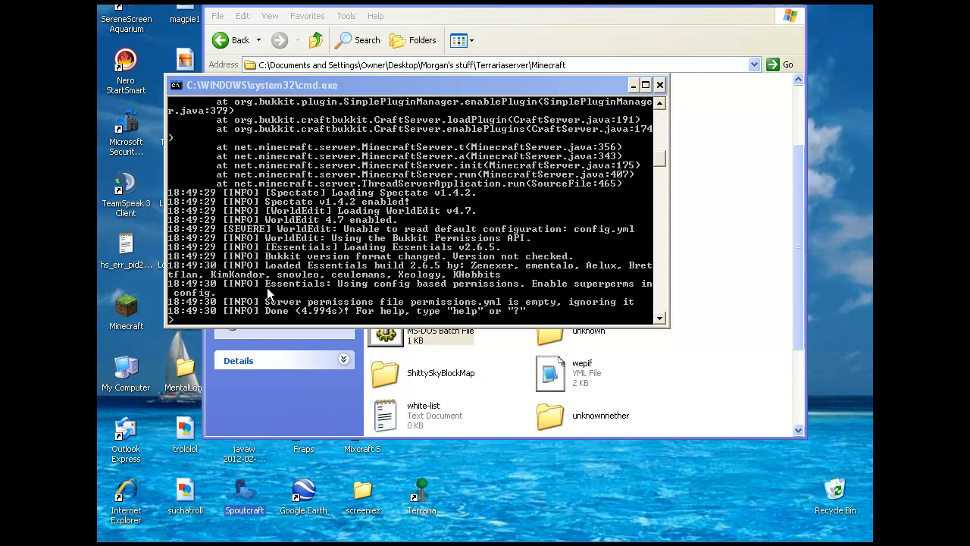
{"action": "mouse_move", "coordinate": [372, 336]}
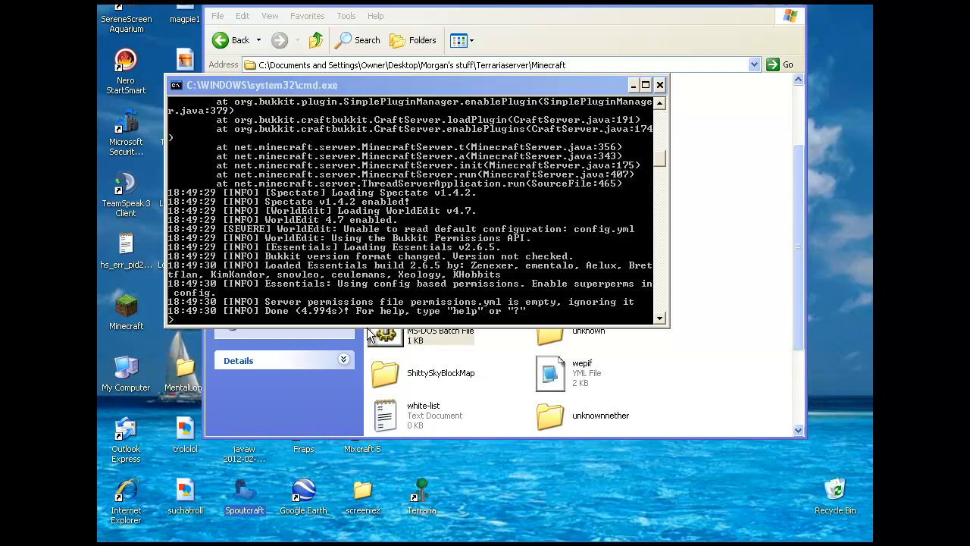
{"action": "mouse_move", "coordinate": [402, 425]}
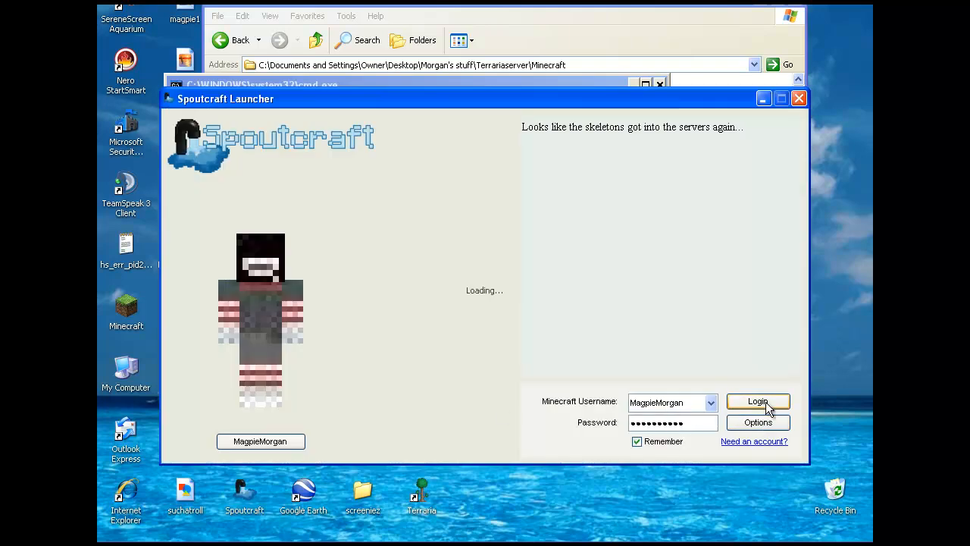
- Log in to Spoutcraft Launcher and move its window aside while it updates
{"action": "left_click", "coordinate": [757, 401]}
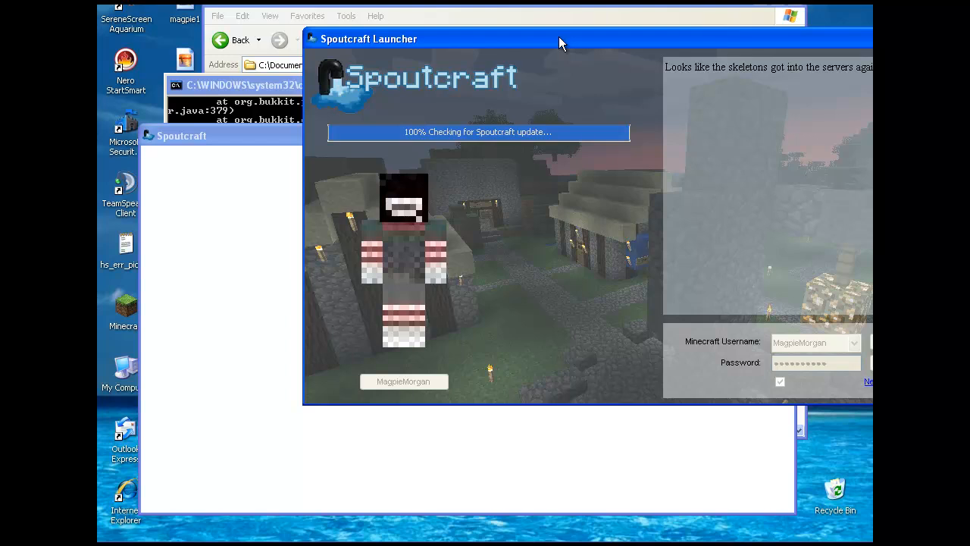
{"action": "left_click_drag", "start_coordinate": [561, 39], "coordinate": [430, 23]}
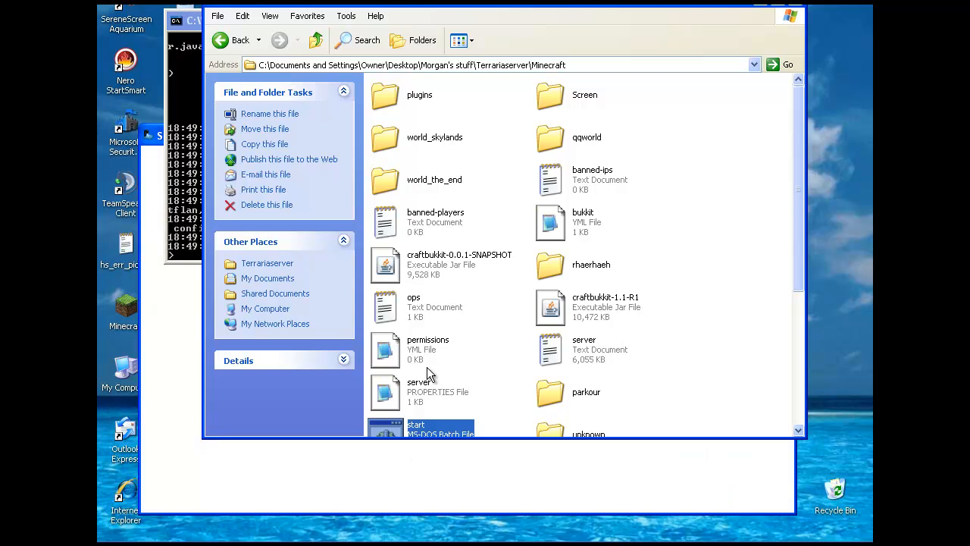
- Read GunPack 1.6's load messages in the server console, then close Spoutcraft's Game Settings
{"action": "left_click", "coordinate": [159, 134]}
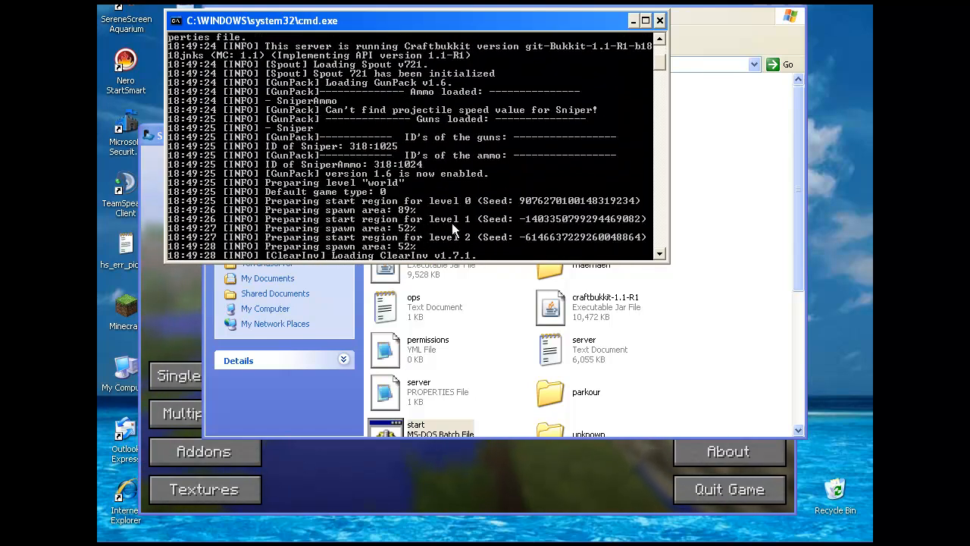
{"action": "mouse_move", "coordinate": [416, 137]}
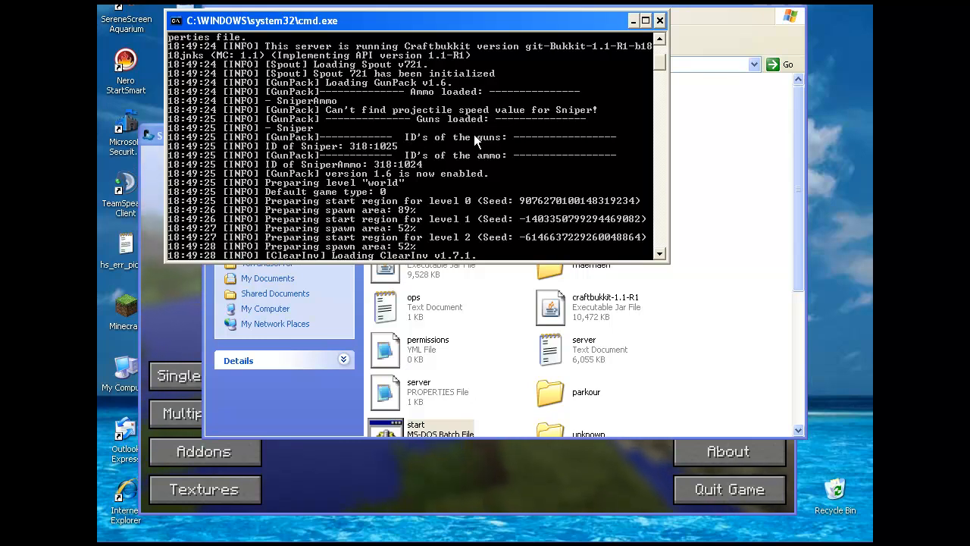
{"action": "mouse_move", "coordinate": [731, 227]}
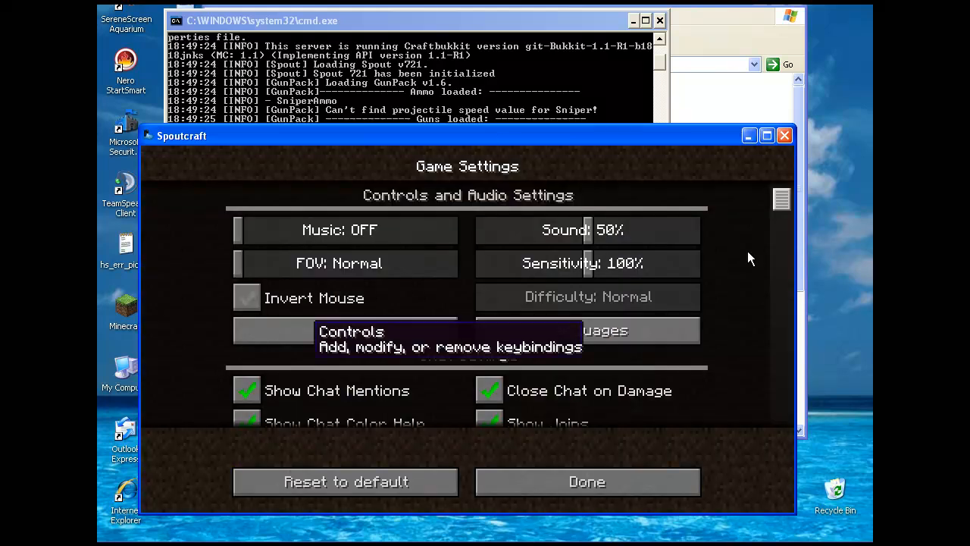
{"action": "left_click", "coordinate": [587, 481]}
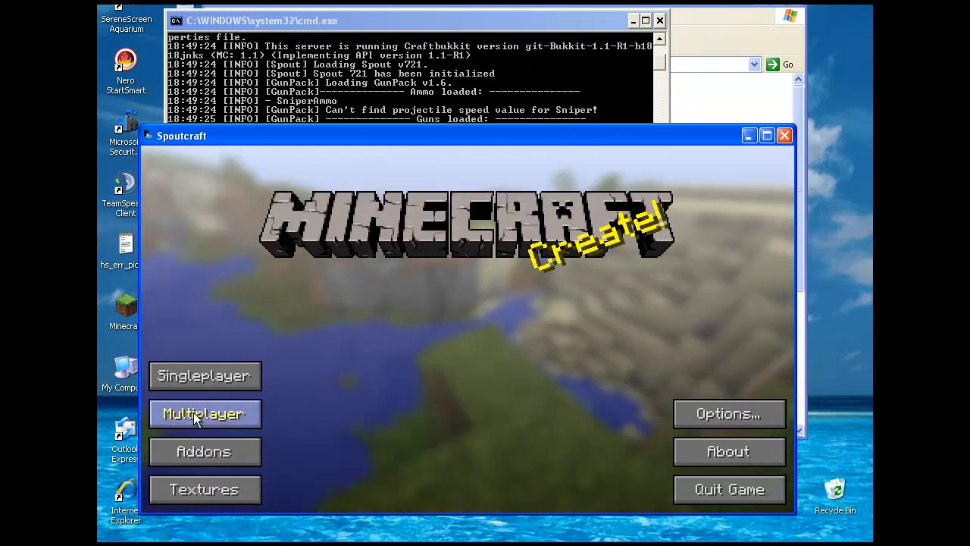
- Join the local CraftBukkit server from Multiplayer and refocus the game window
{"action": "left_click", "coordinate": [203, 413]}
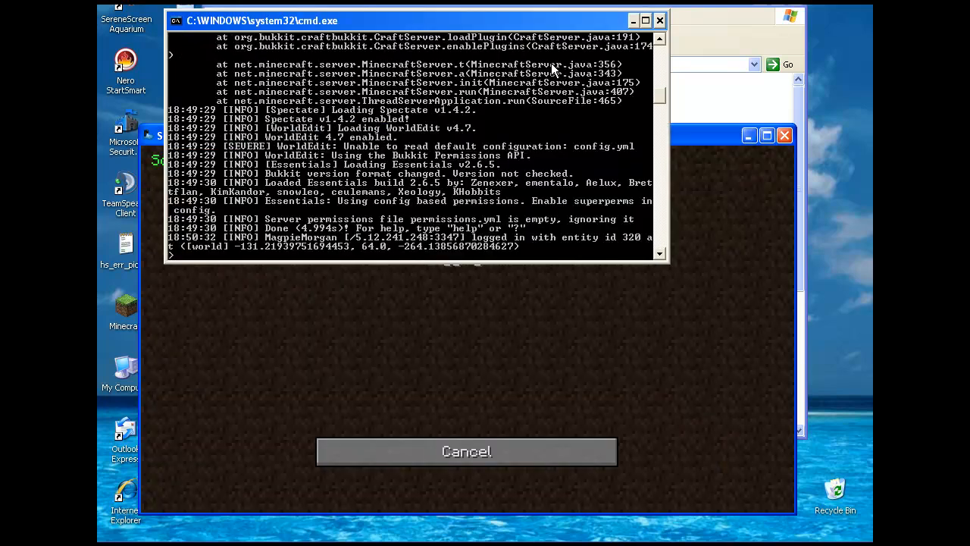
{"action": "left_click", "coordinate": [466, 451]}
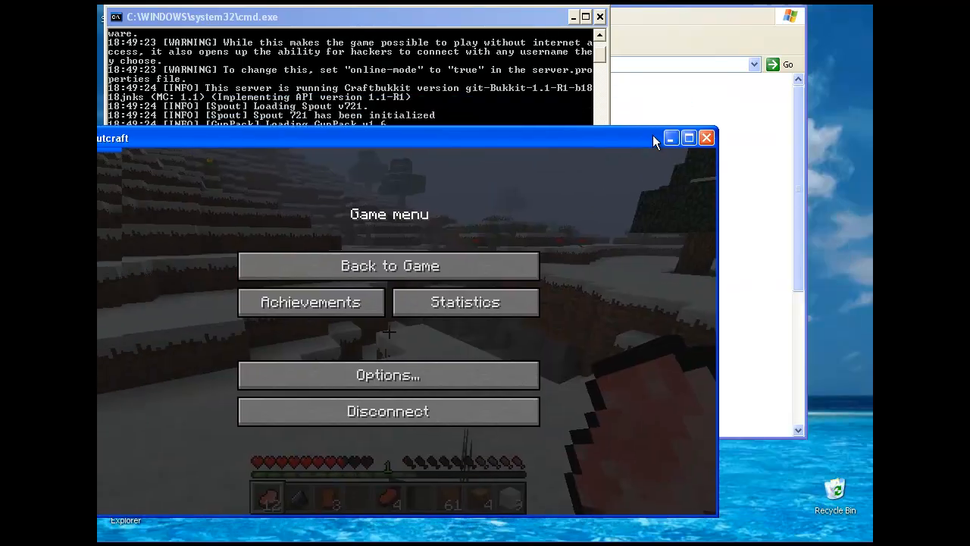
- Choose Back to Game to resume playing in the snowy world
{"action": "left_click", "coordinate": [389, 265]}
{"action": "type", "text": "/"}
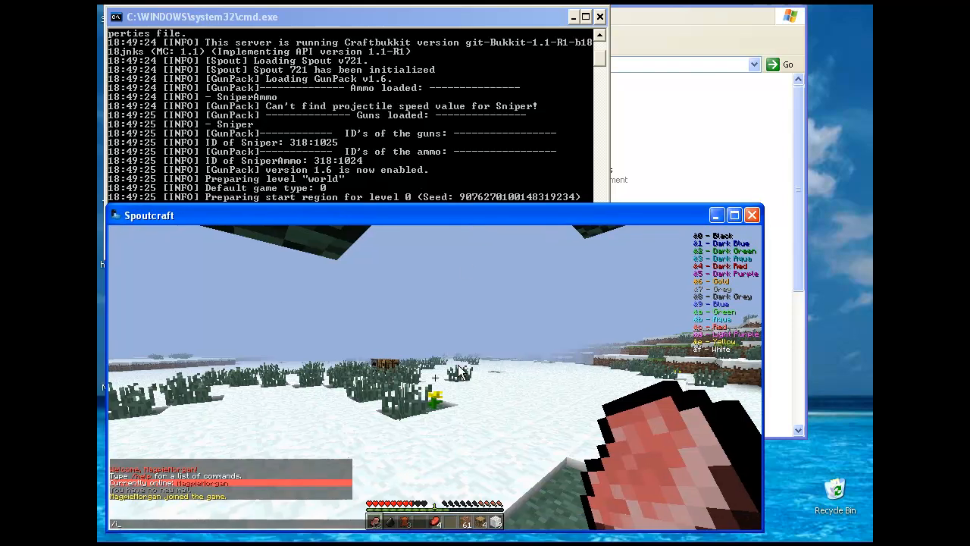
- Try firing the Sniper gun with ammo loaded in Spoutcraft
{"action": "type", "text": "318:1025"}
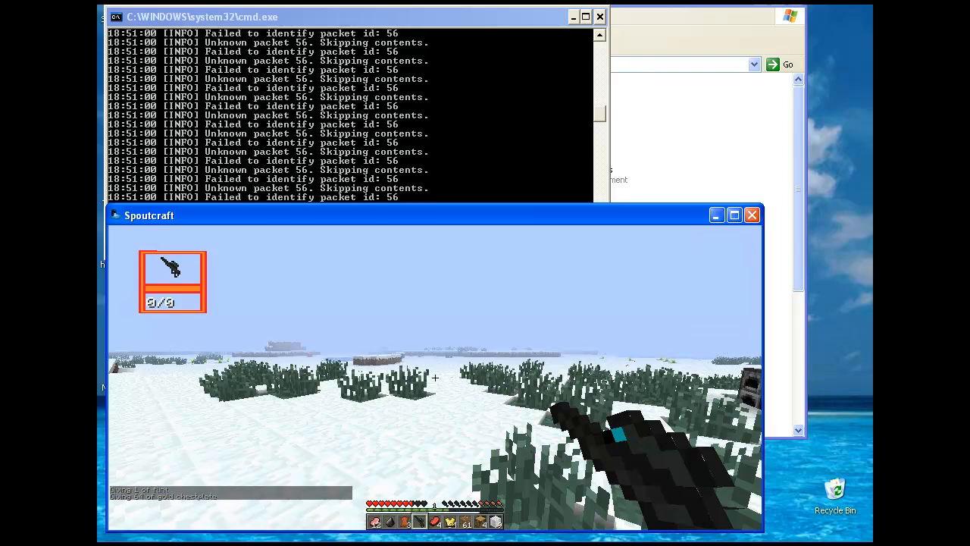
{"action": "key", "text": "e"}
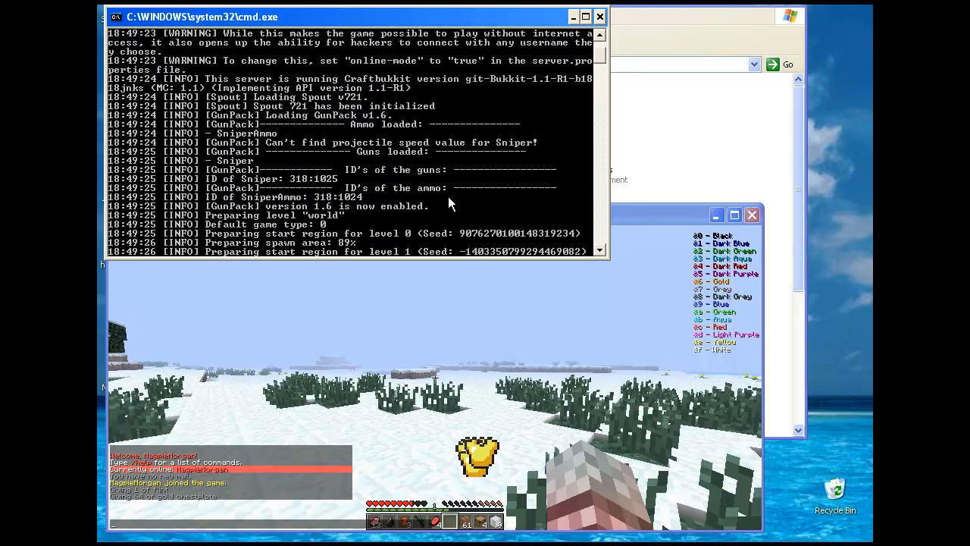
{"action": "mouse_move", "coordinate": [604, 383]}
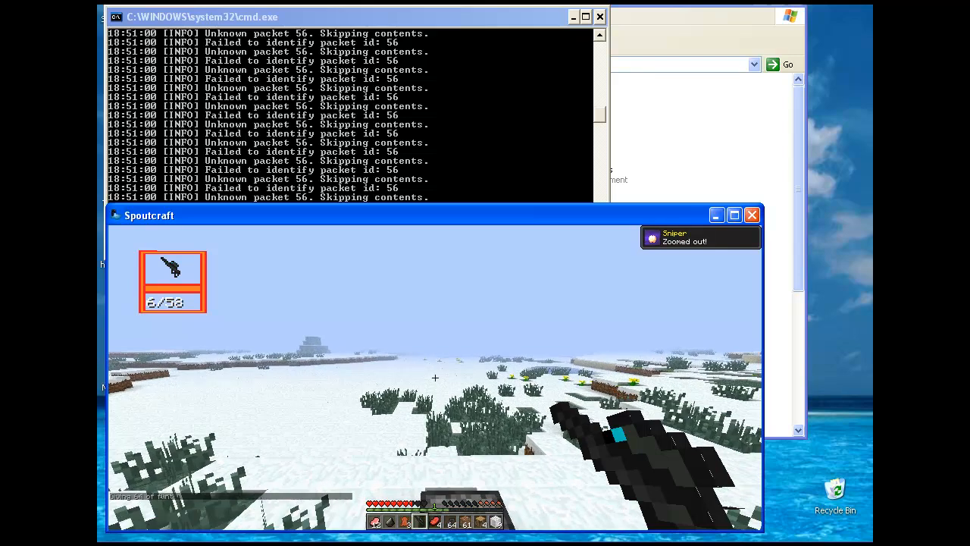
{"action": "key", "text": "Escape"}
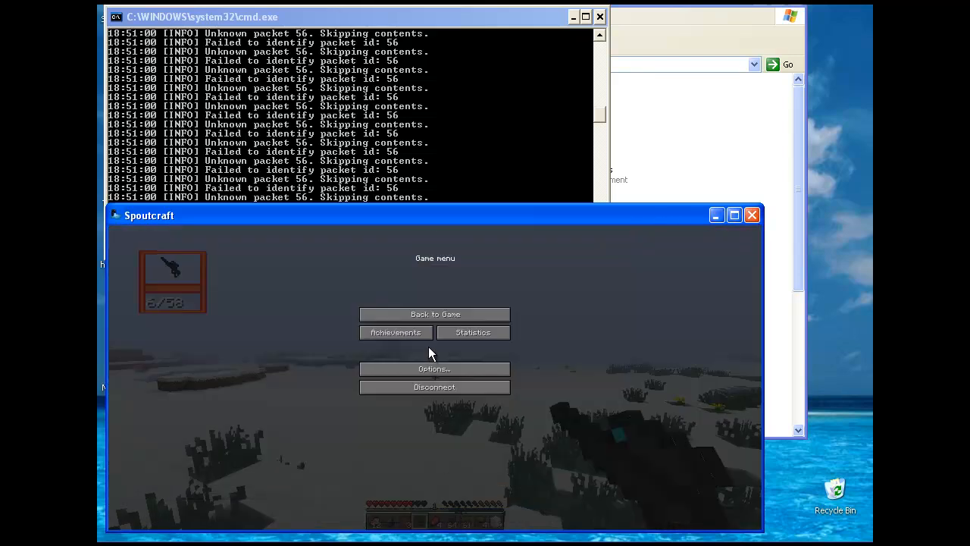
- Open the plugins/GunPack folder and view, then close, ammo.yml
{"action": "left_click", "coordinate": [395, 332]}
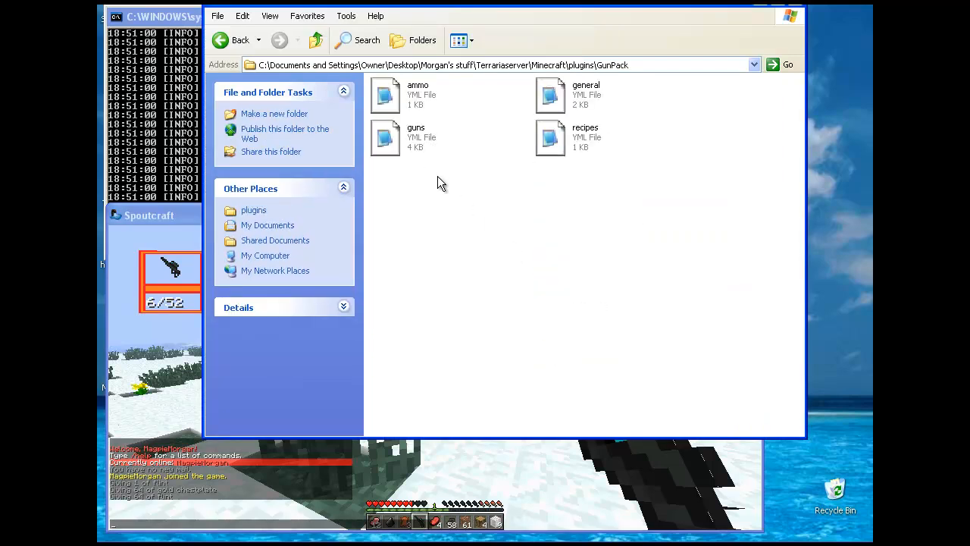
{"action": "double_click", "coordinate": [385, 94]}
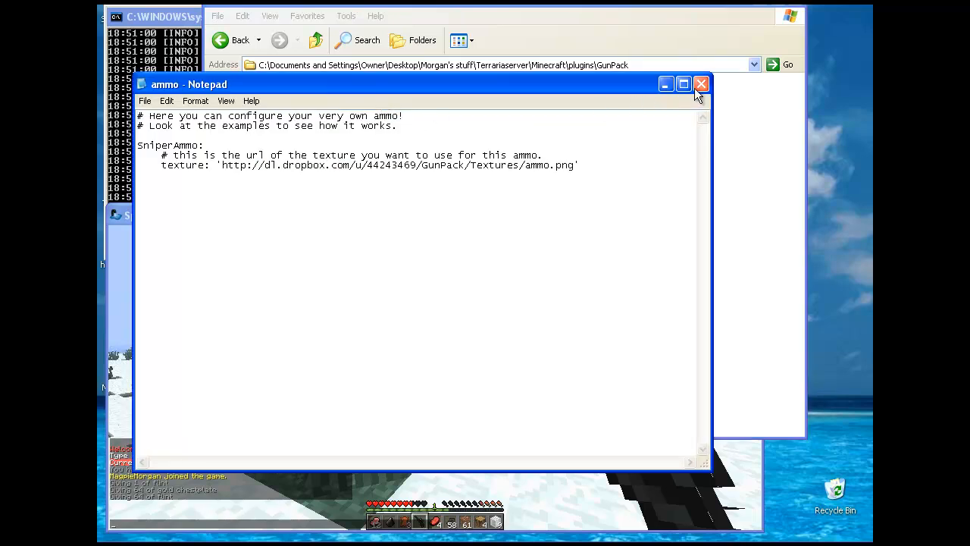
{"action": "left_click", "coordinate": [701, 83]}
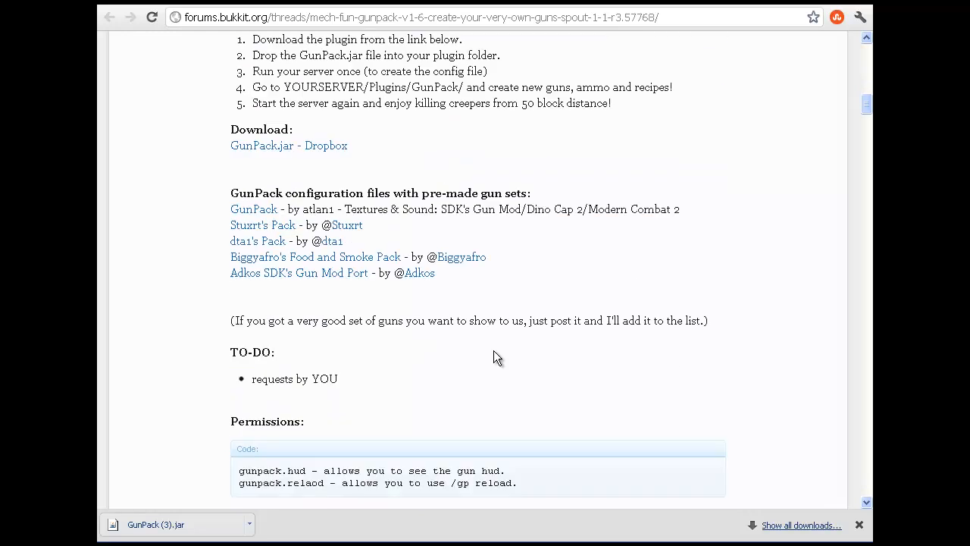
{"action": "mouse_move", "coordinate": [256, 275]}
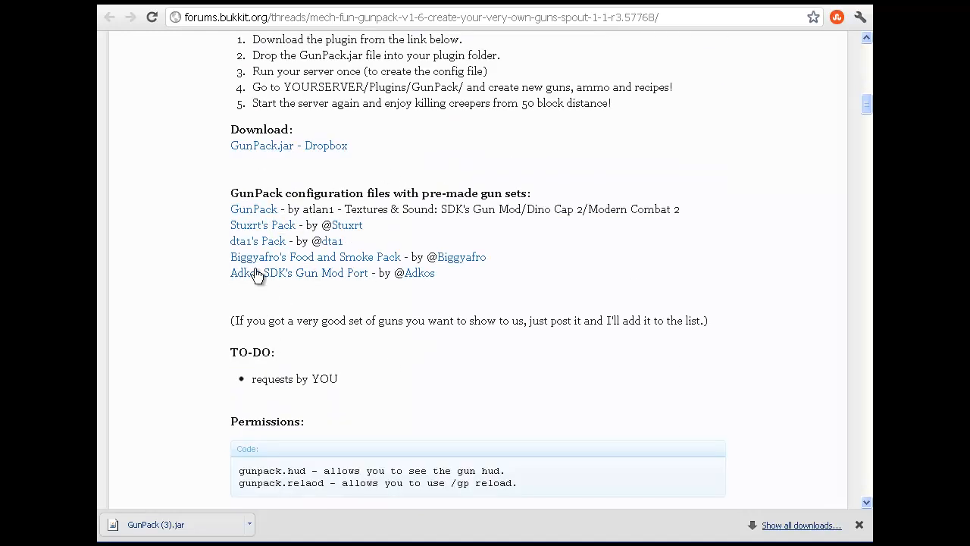
{"action": "mouse_move", "coordinate": [468, 218]}
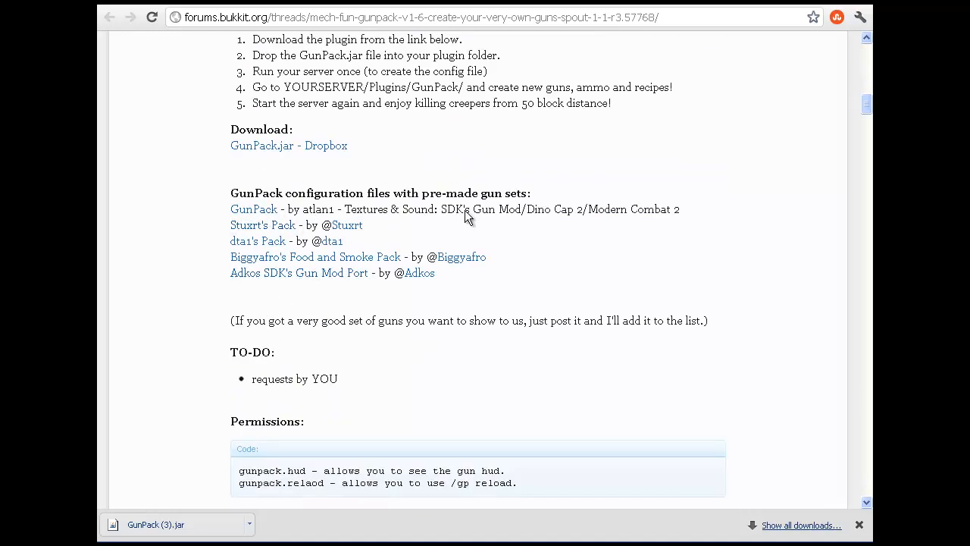
- Download the pre-made gun set zips, starting with Stuxrt's Pack, and show all downloads
{"action": "right_click", "coordinate": [262, 224]}
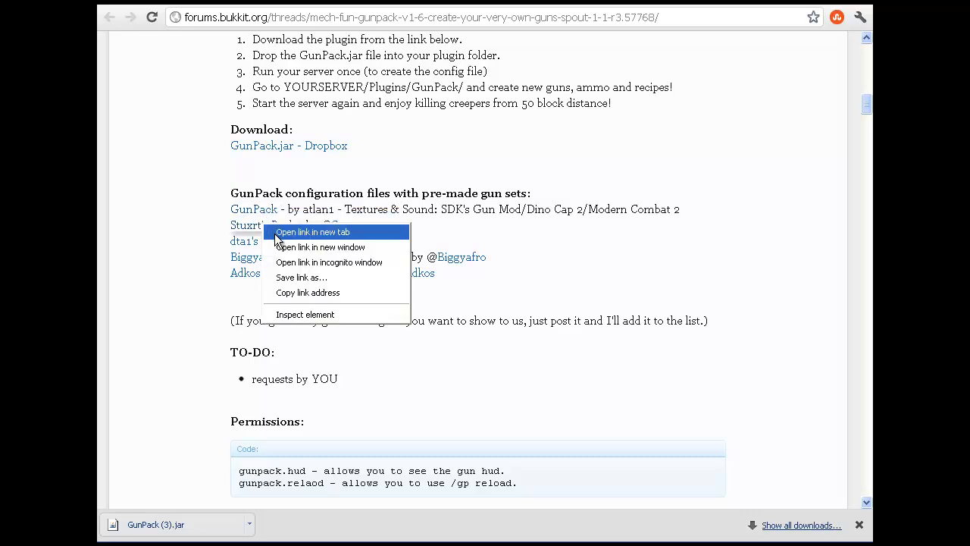
{"action": "left_click", "coordinate": [312, 232]}
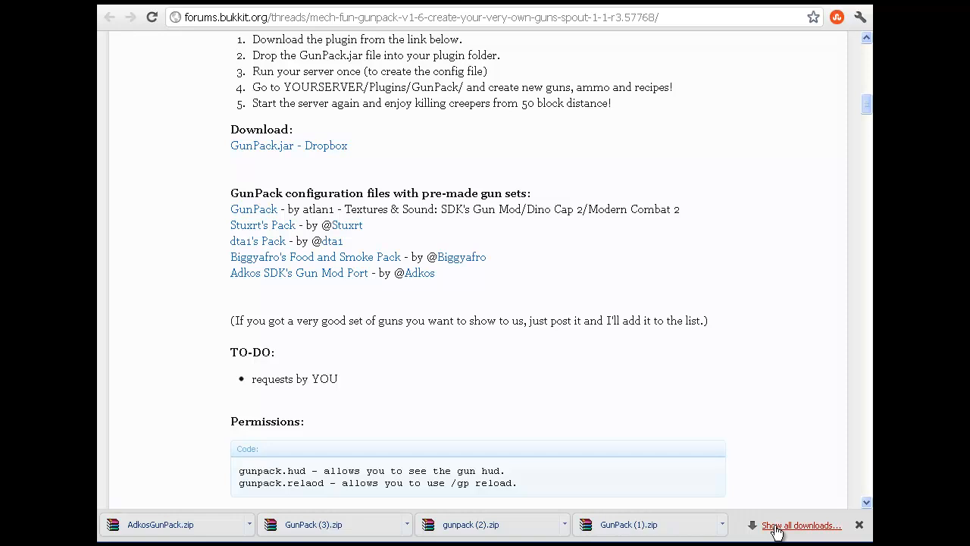
{"action": "left_click", "coordinate": [802, 525]}
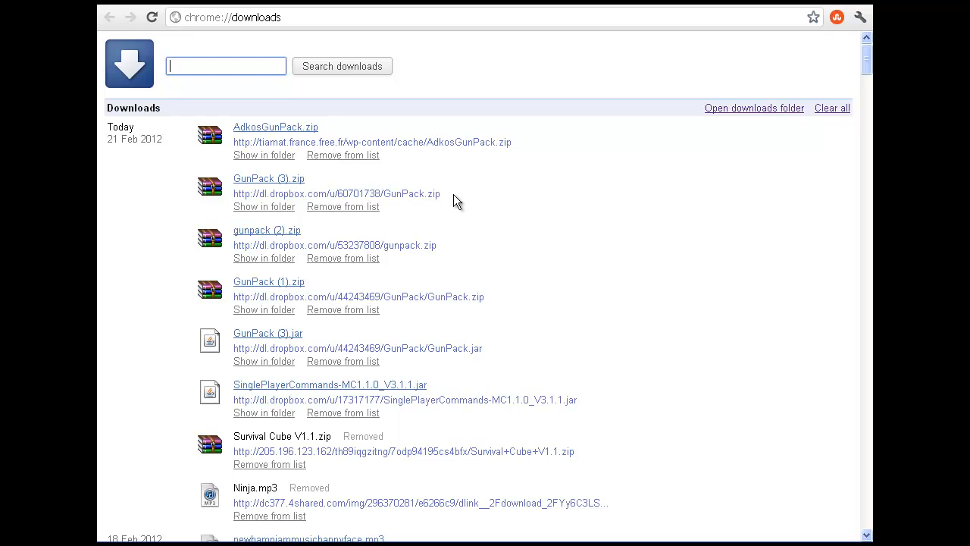
{"action": "mouse_move", "coordinate": [289, 289]}
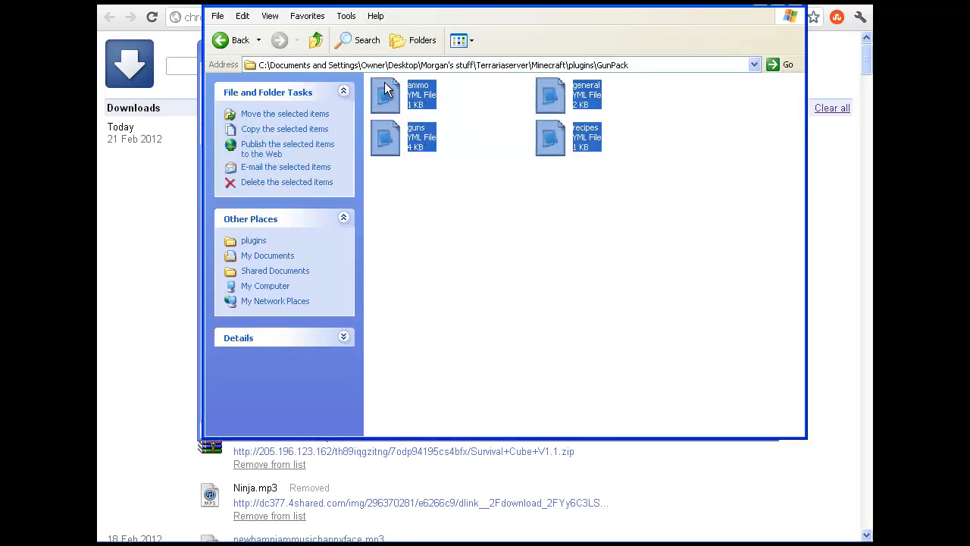
- Replace the old GunPack YML files with GunPack (1).zip's ammo, general, guns and recipes files
{"action": "left_click", "coordinate": [287, 182]}
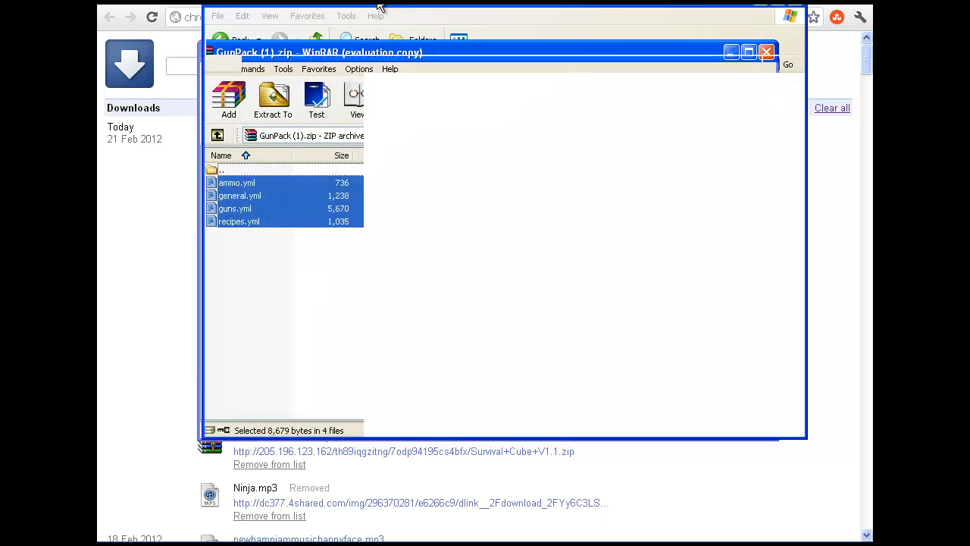
{"action": "left_click", "coordinate": [767, 52]}
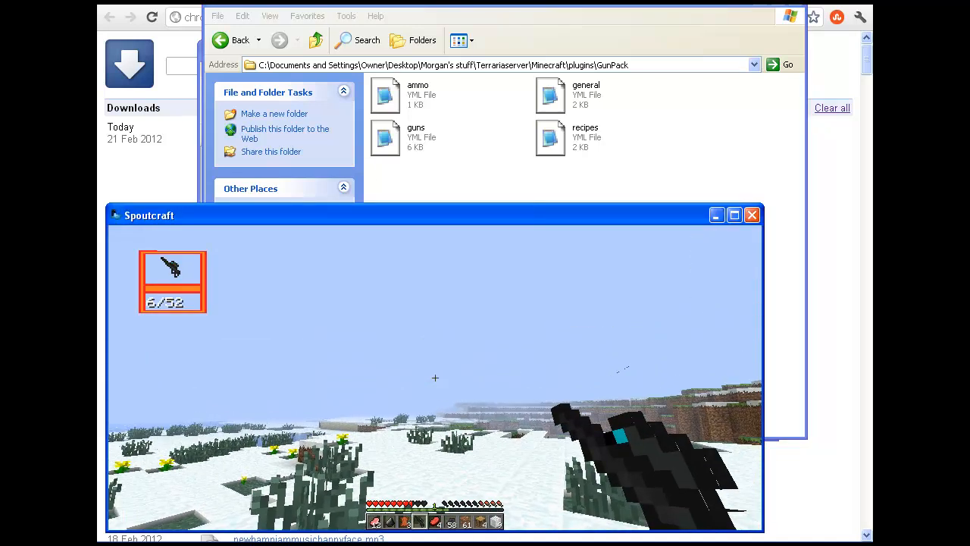
- Go back up to the Minecraft server folder and relaunch the server with start.bat
{"action": "key", "text": "Escape"}
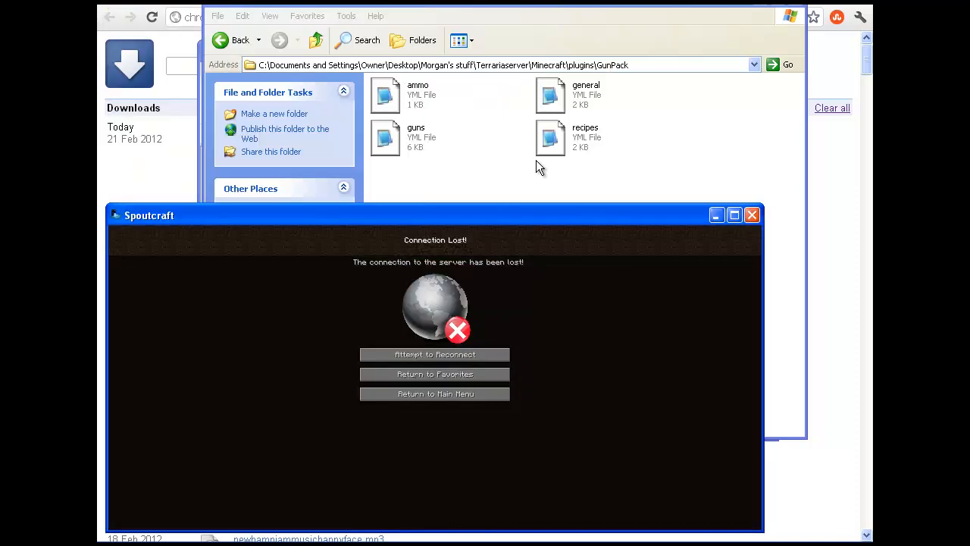
{"action": "left_click", "coordinate": [316, 40]}
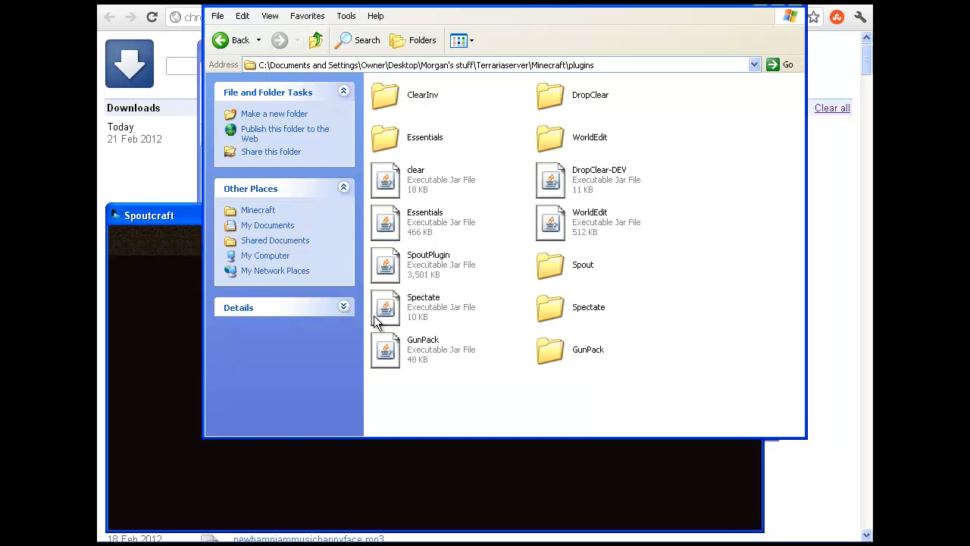
{"action": "left_click", "coordinate": [240, 40]}
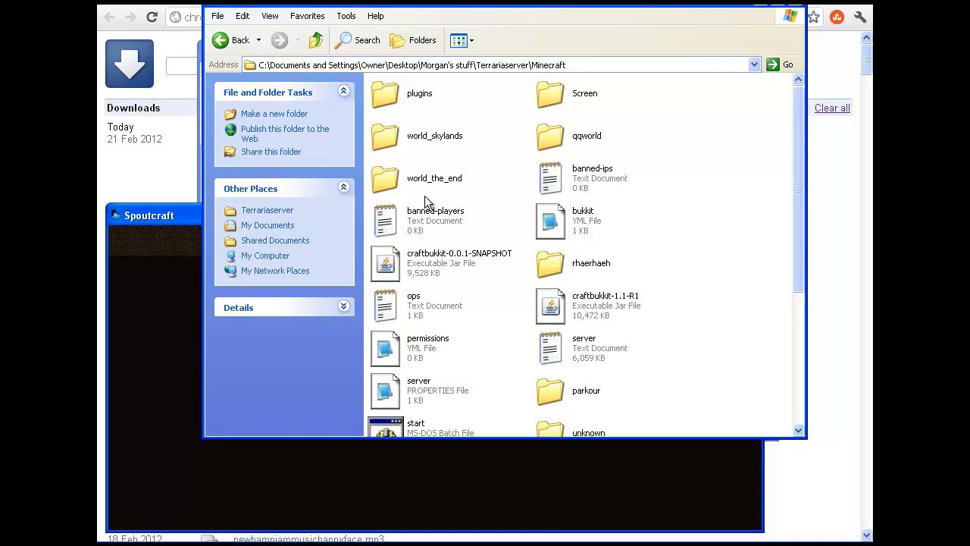
{"action": "double_click", "coordinate": [416, 426]}
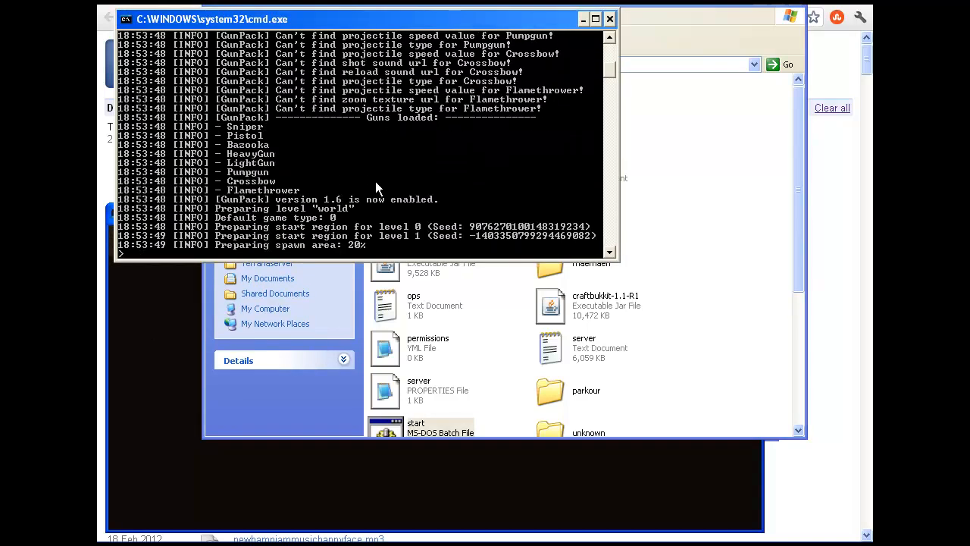
- Scroll down the cmd.exe server log to find GunPack's list of loaded guns
{"action": "scroll", "scroll_direction": "down", "scroll_amount": 3}
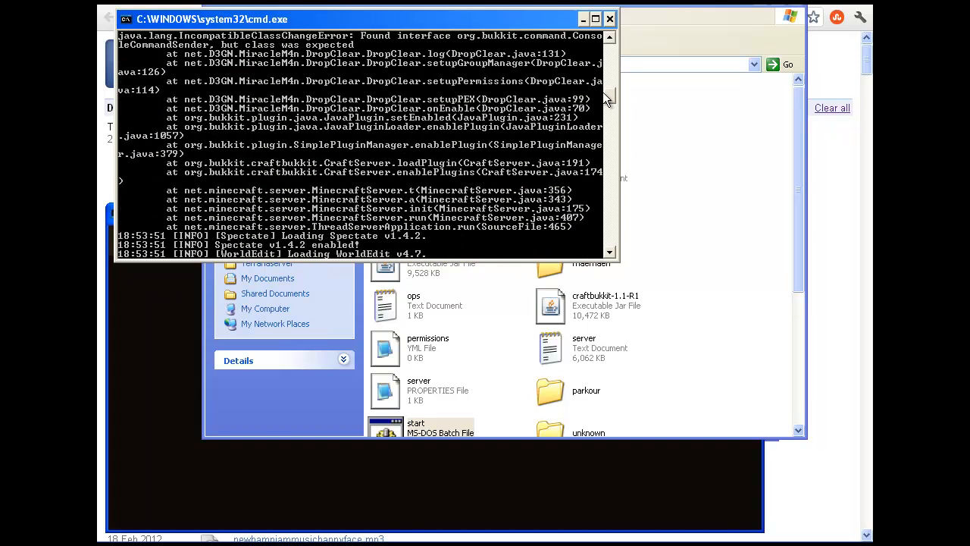
{"action": "scroll", "scroll_direction": "down", "scroll_amount": 3}
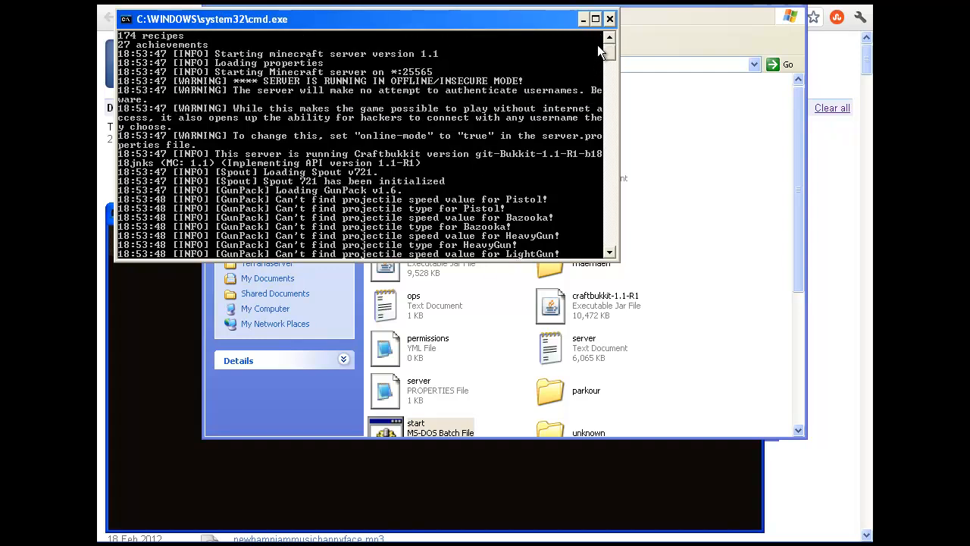
{"action": "scroll", "scroll_direction": "down", "scroll_amount": 3}
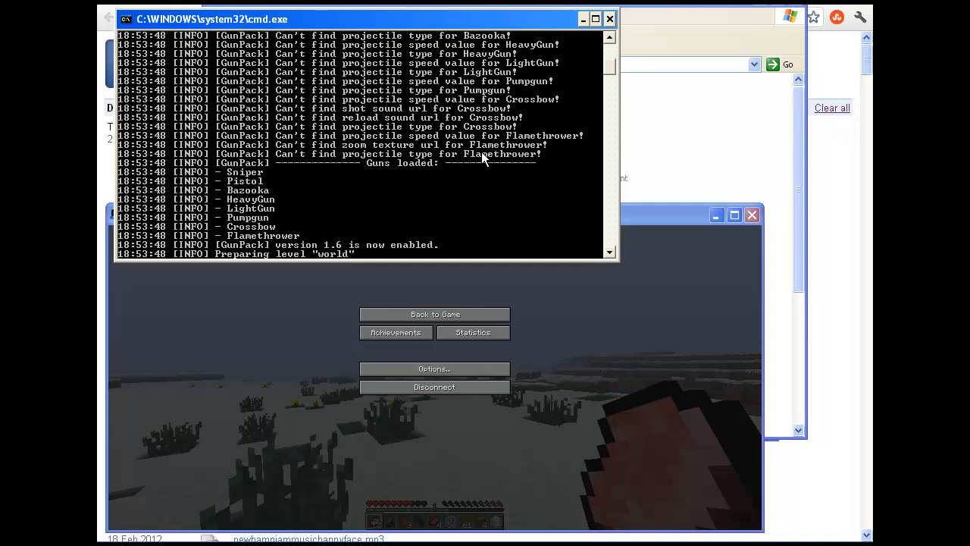
{"action": "mouse_move", "coordinate": [435, 314]}
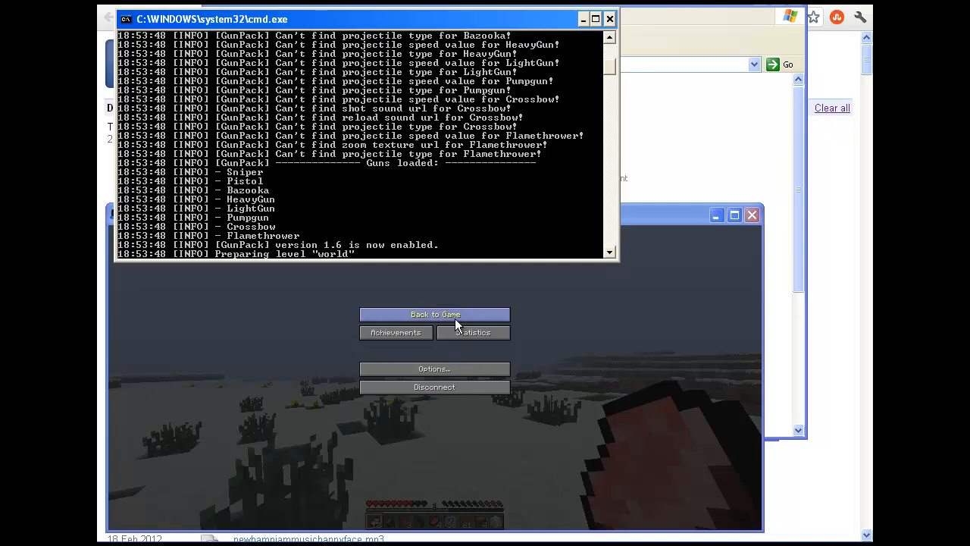
- Resume play with Back to Game, then bring up the creative item selection
{"action": "left_click", "coordinate": [435, 314]}
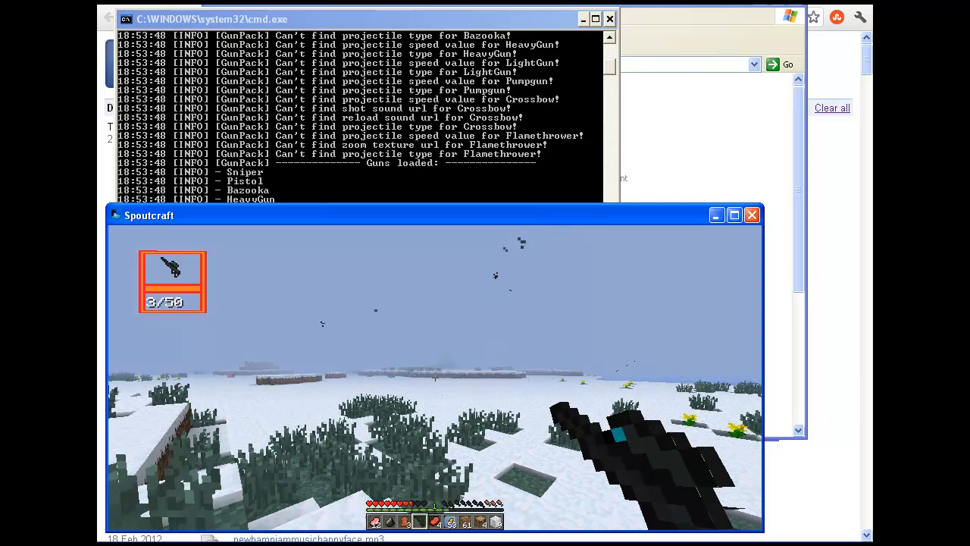
{"action": "key", "text": "Escape"}
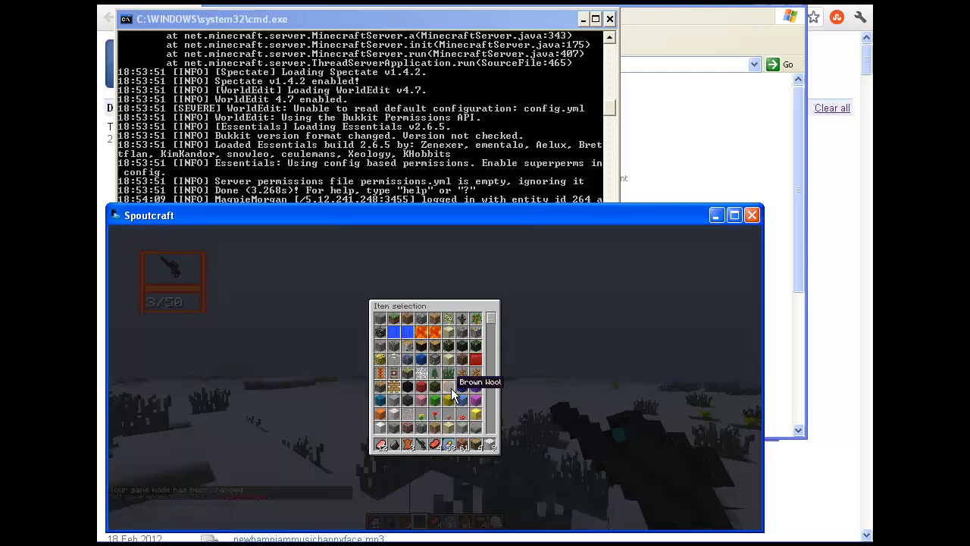
- Scroll the creative item list and move gun and ammo items into the hotbar
{"action": "scroll", "scroll_direction": "down", "scroll_amount": 3}
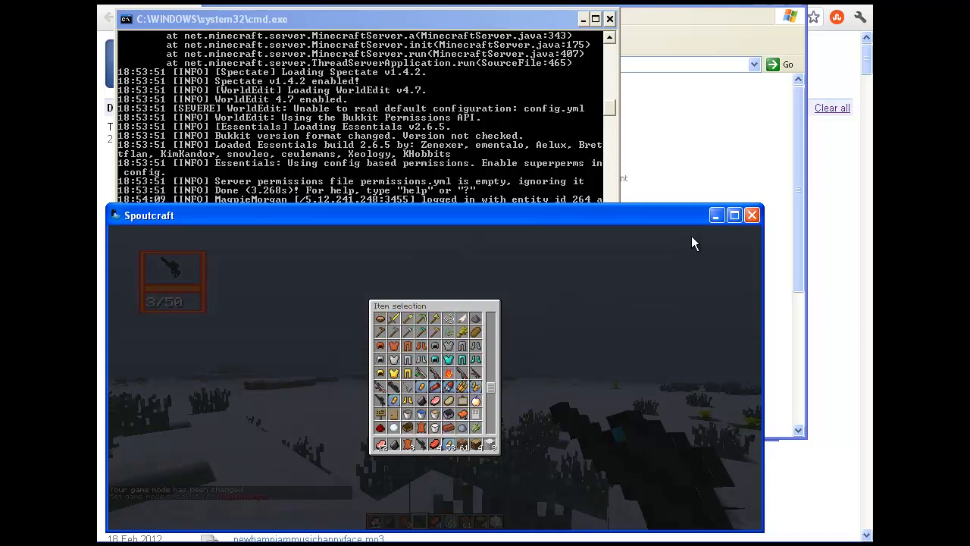
{"action": "left_click", "coordinate": [733, 215]}
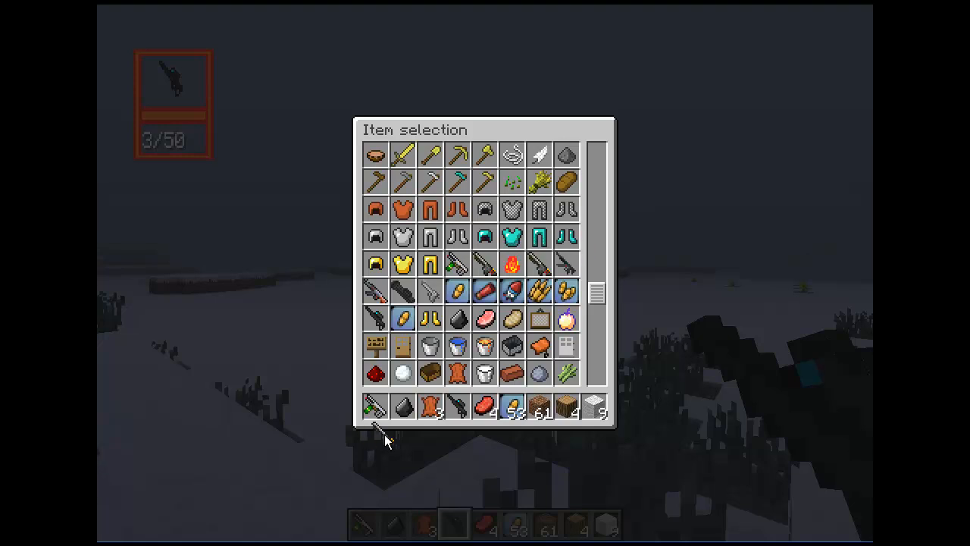
{"action": "mouse_move", "coordinate": [565, 265]}
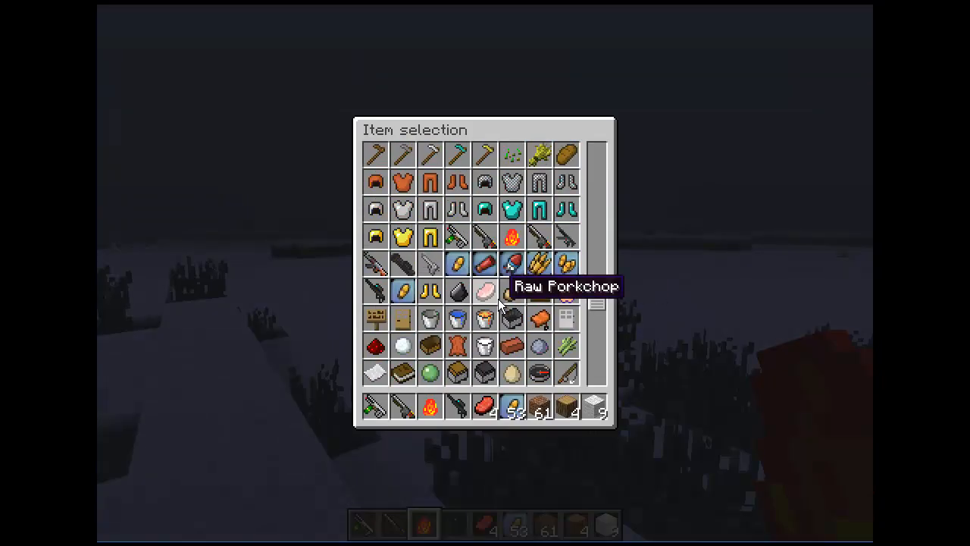
{"action": "mouse_move", "coordinate": [527, 270]}
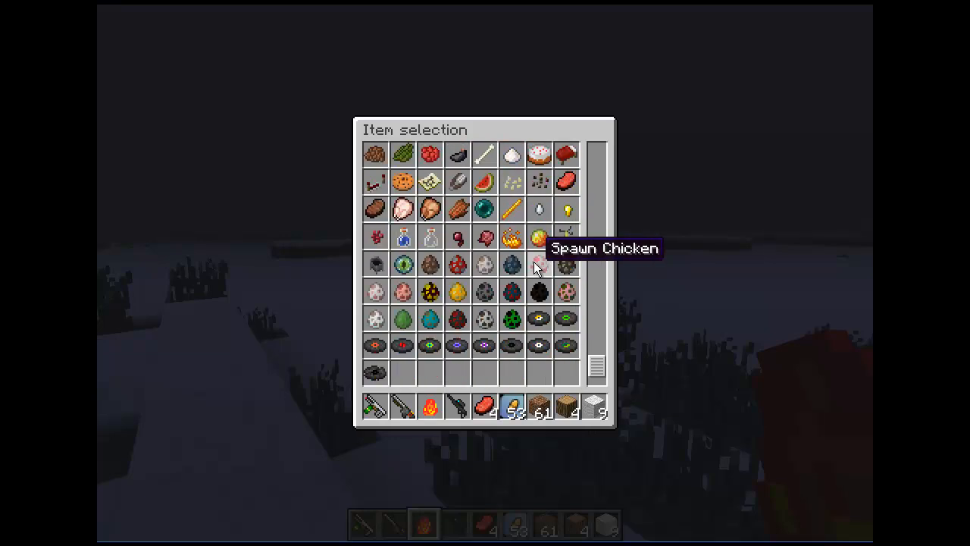
{"action": "scroll", "scroll_direction": "down", "scroll_amount": 3}
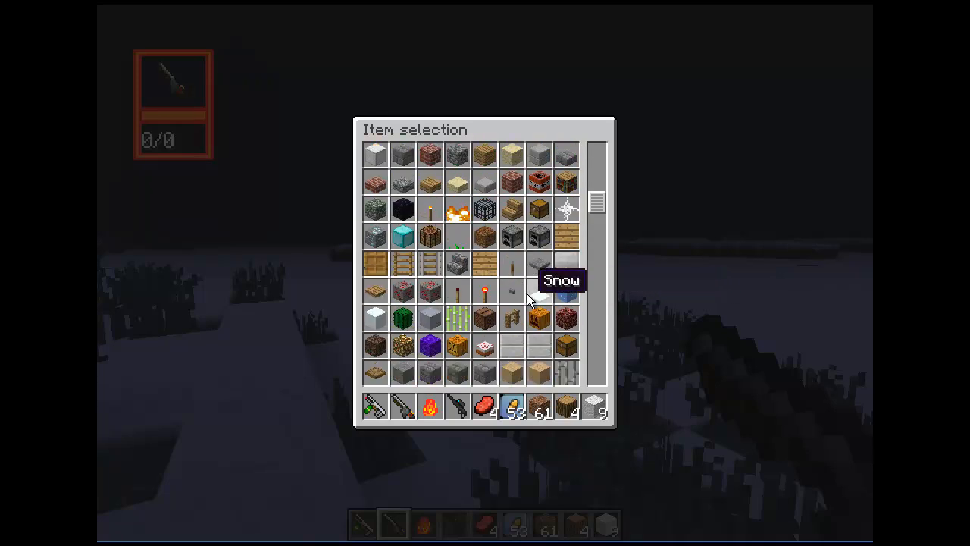
- Scroll the item selection to the Flamethrower, Pistol and PistolAmmo items
{"action": "scroll", "scroll_direction": "down", "scroll_amount": 3}
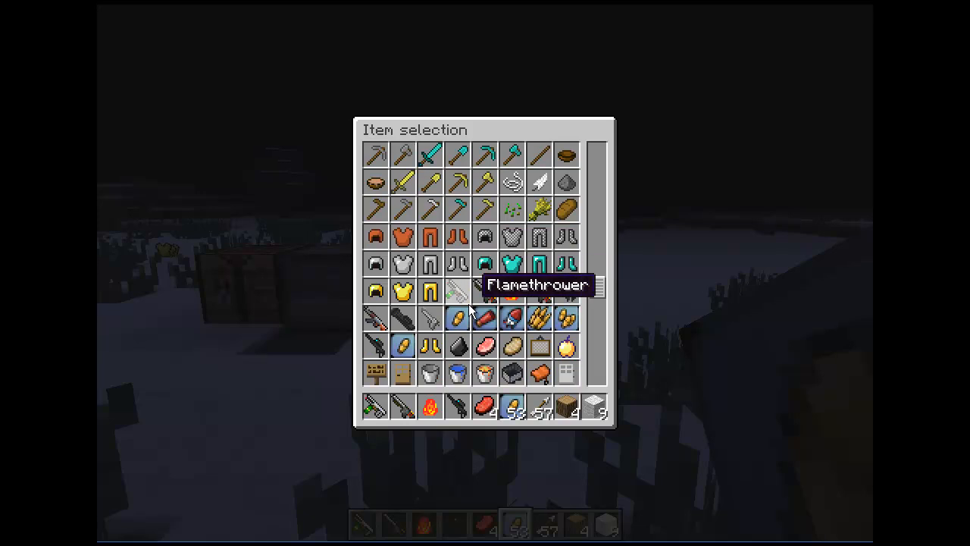
{"action": "mouse_move", "coordinate": [539, 303]}
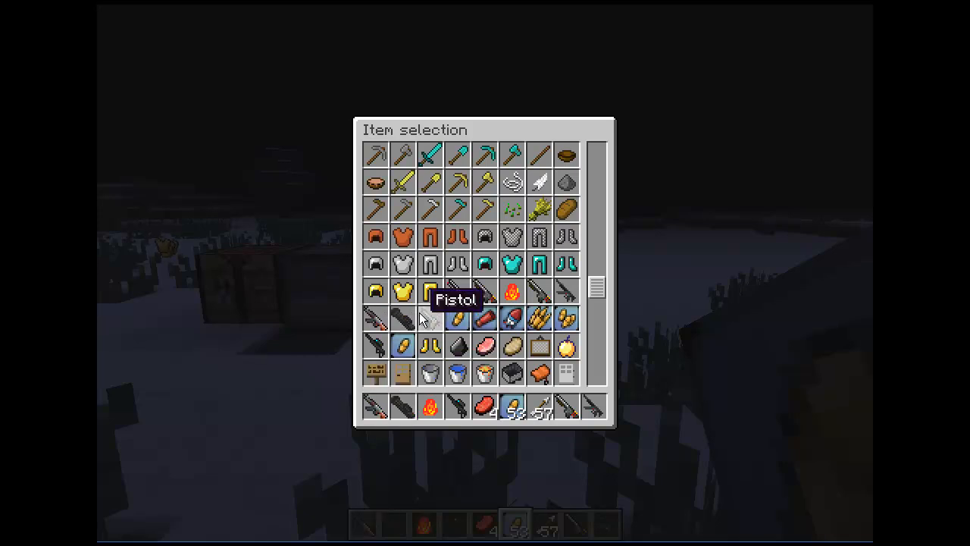
{"action": "mouse_move", "coordinate": [456, 320]}
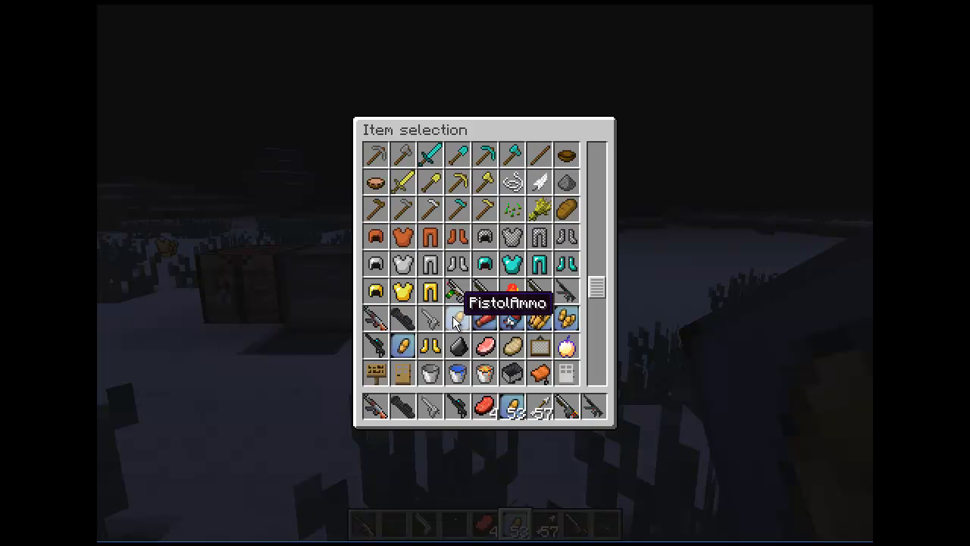
{"action": "mouse_move", "coordinate": [483, 318]}
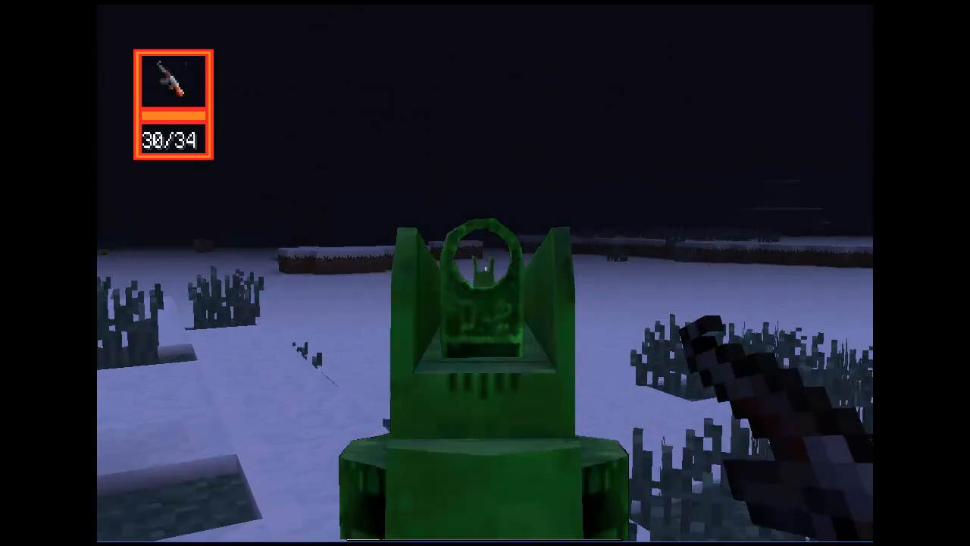
- Fire the GunPack rifle at the snow, dropping its ammo from 30/34 to 24/34
{"action": "left_click", "coordinate": [486, 273]}
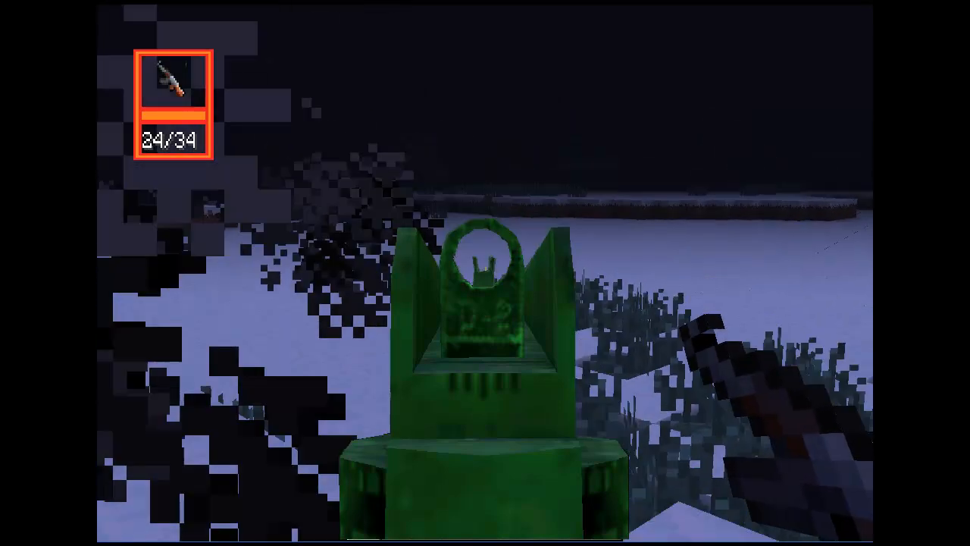
{"action": "left_click", "coordinate": [486, 273]}
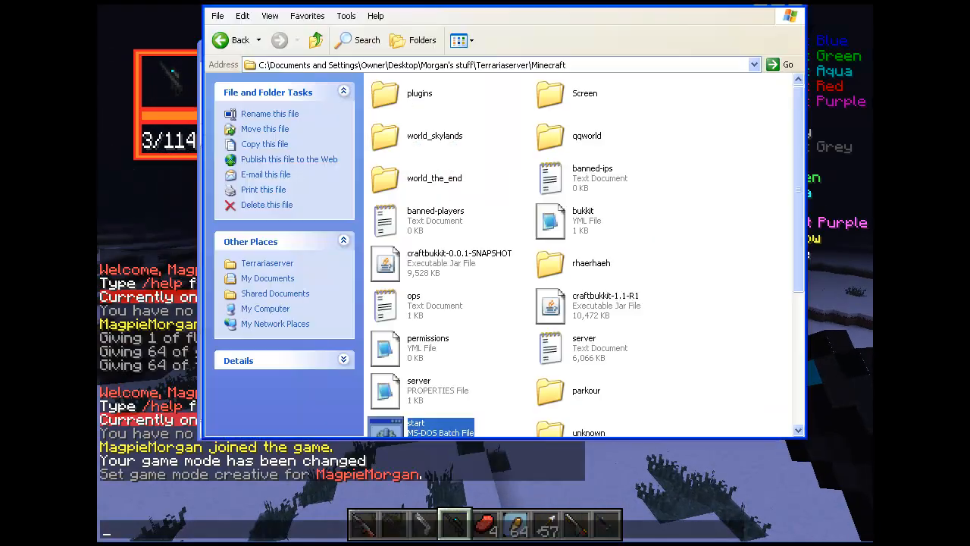
- Open the plugins folder inside the Minecraft server directory
{"action": "double_click", "coordinate": [419, 93]}
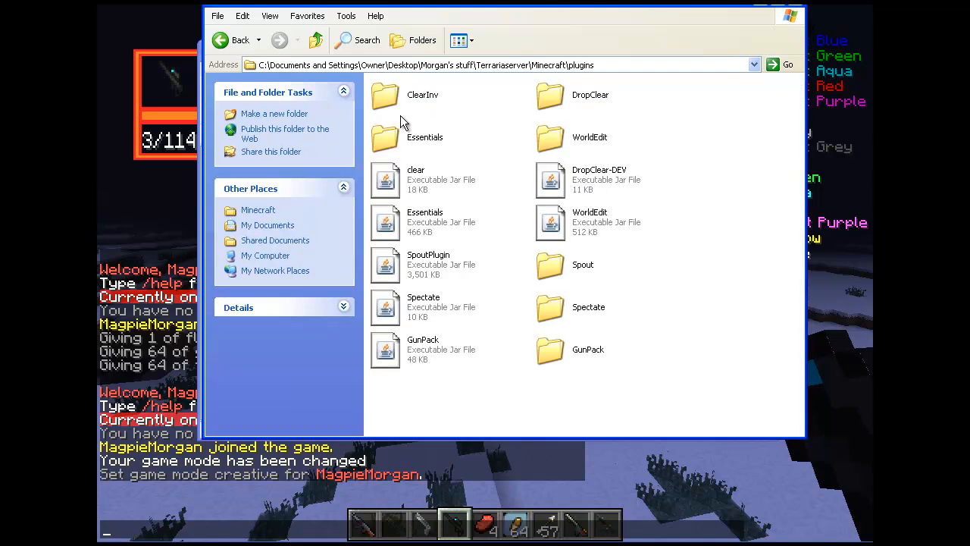
{"action": "mouse_move", "coordinate": [393, 275]}
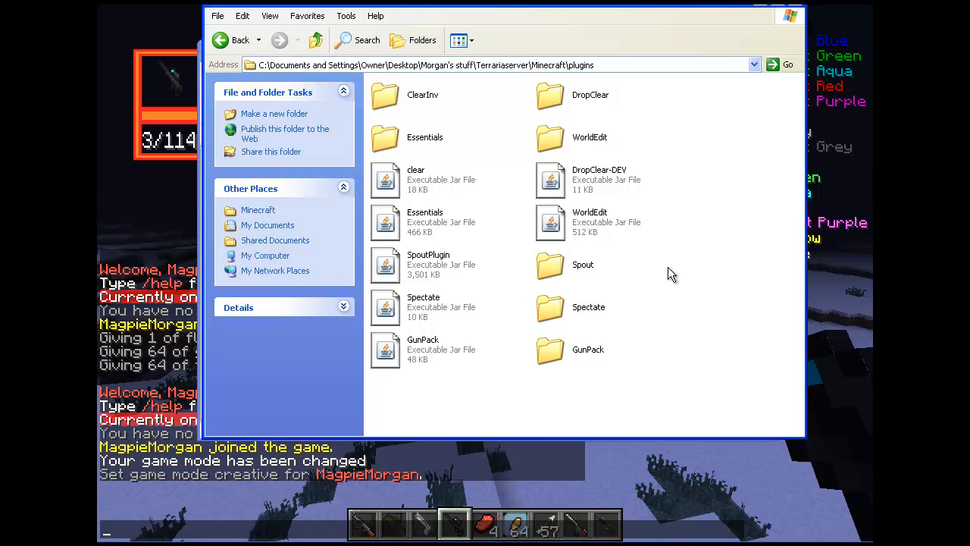
{"action": "mouse_move", "coordinate": [528, 270]}
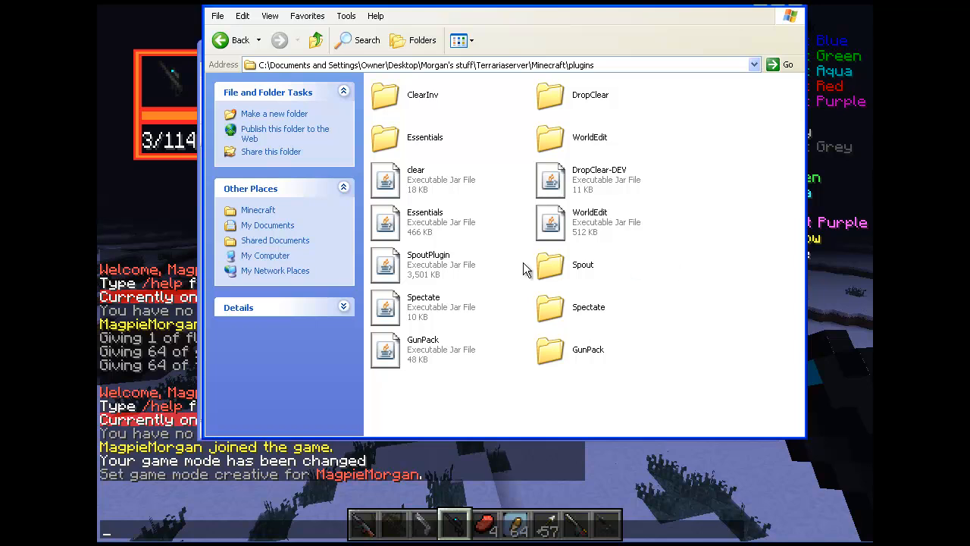
{"action": "mouse_move", "coordinate": [585, 321]}
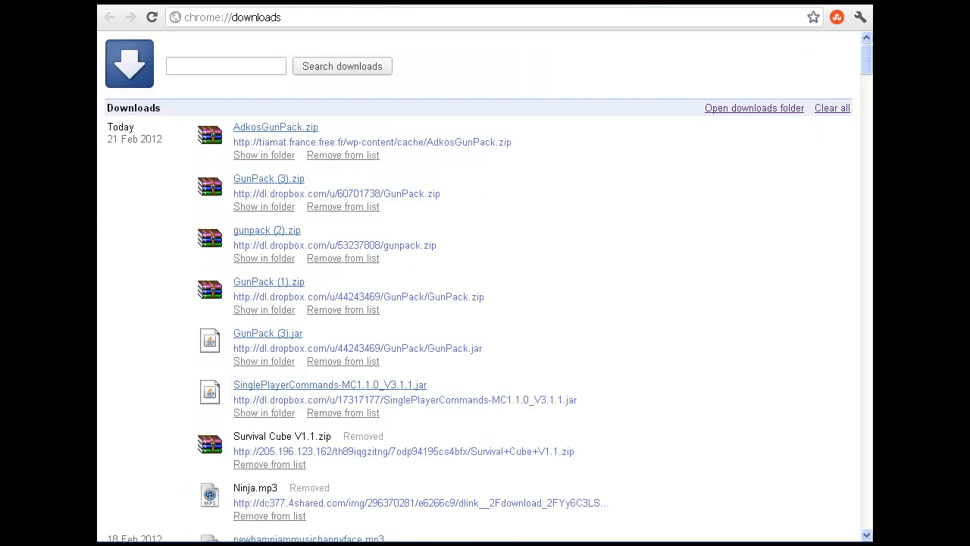
{"action": "mouse_move", "coordinate": [385, 272]}
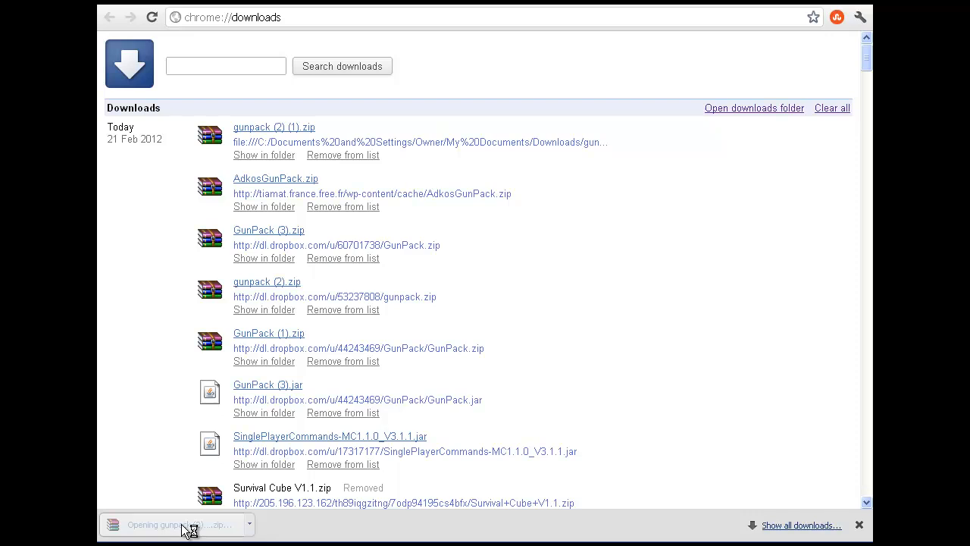
- Open the downloaded gunpack (2) (1).zip in WinRAR
{"action": "left_click", "coordinate": [160, 525]}
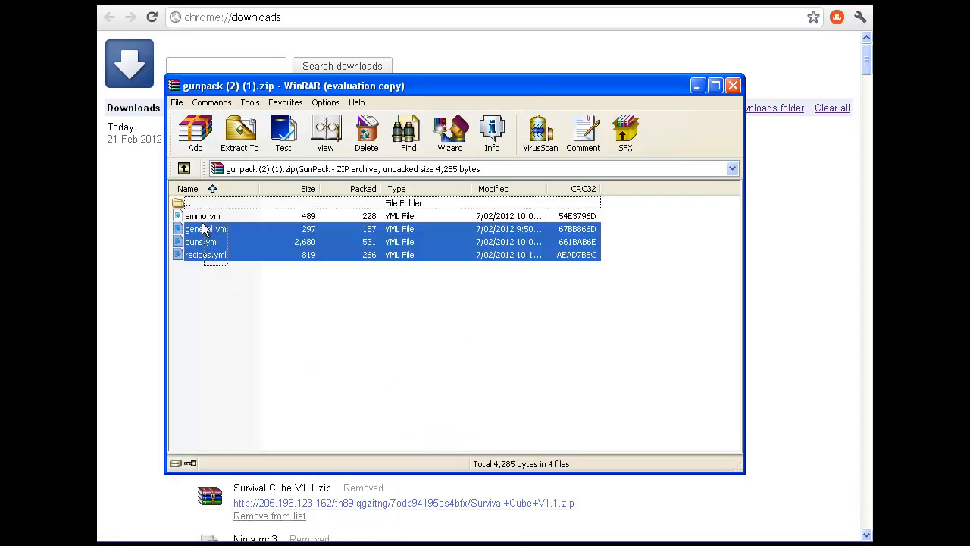
- Copy ammo, general, guns and recipes .yml into plugins\GunPack, replacing the old files
{"action": "left_click", "coordinate": [203, 216]}
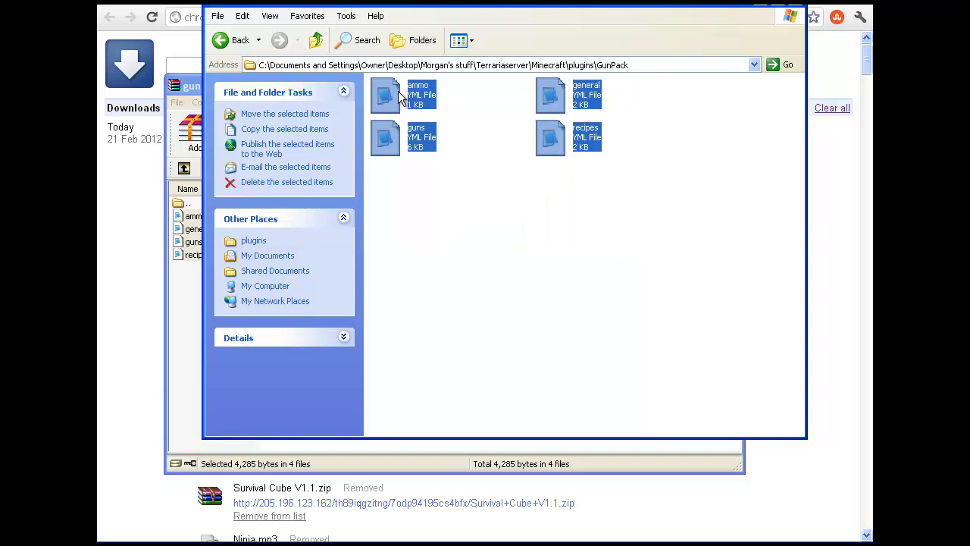
{"action": "left_click", "coordinate": [287, 182]}
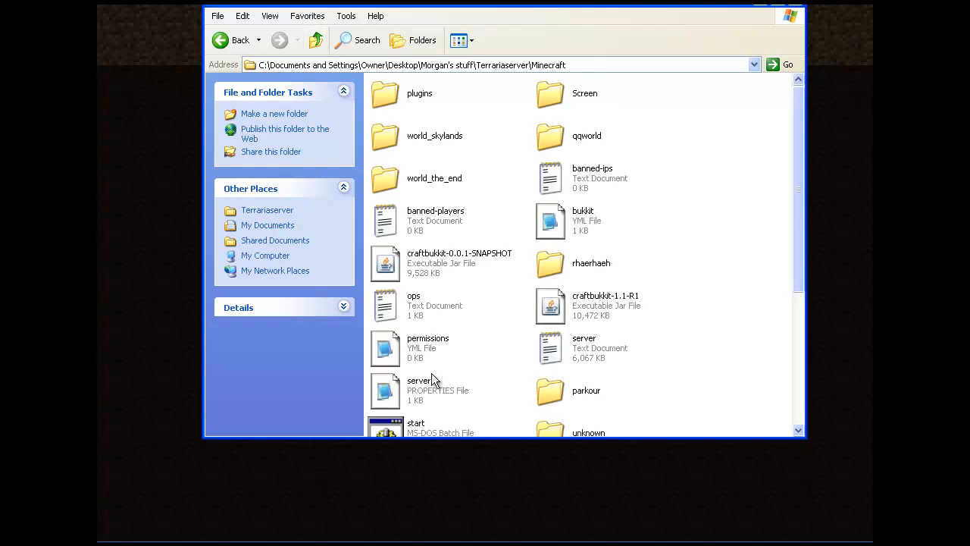
- Relaunch the CraftBukkit server from the start batch file
{"action": "double_click", "coordinate": [416, 427]}
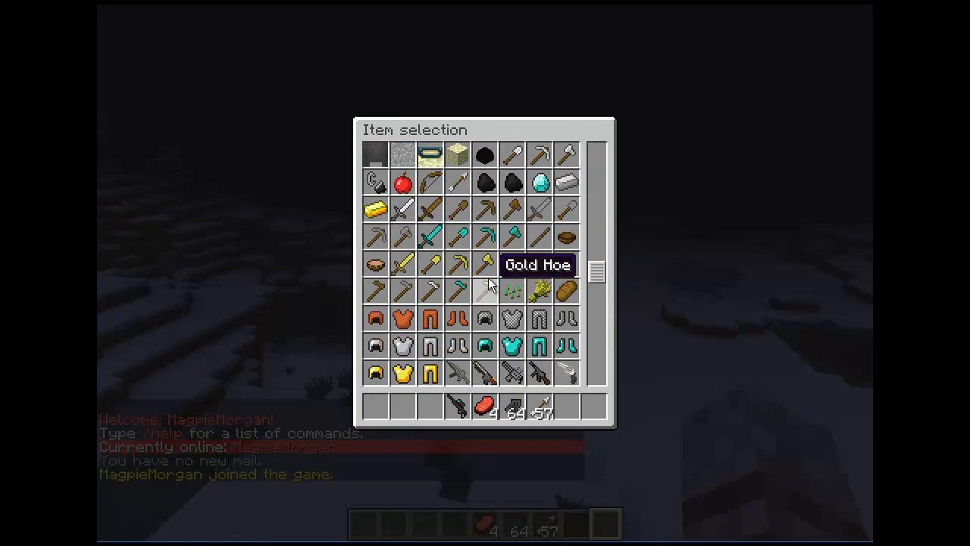
- Scroll the creative item selection to the revolver, guns and ShotgunAmmo items
{"action": "scroll", "scroll_direction": "down", "scroll_amount": 3}
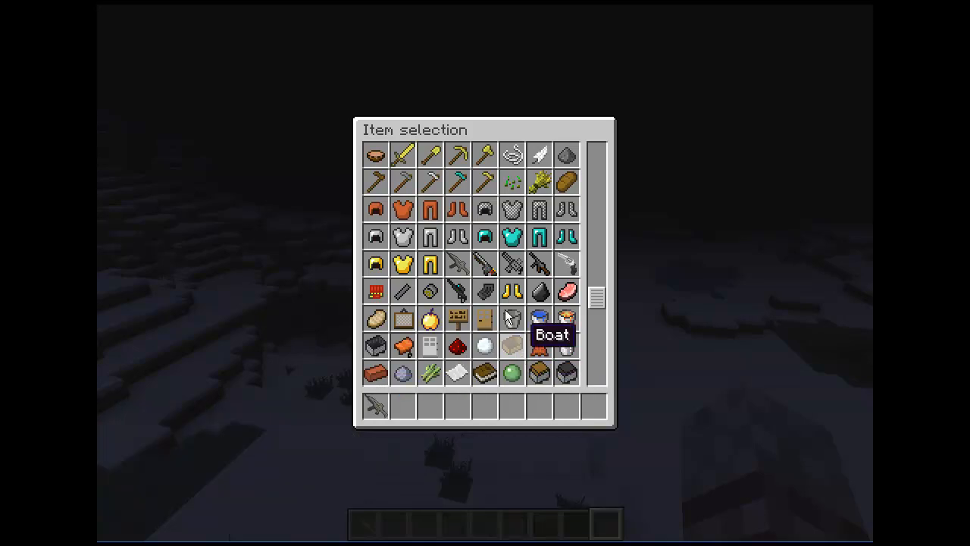
{"action": "mouse_move", "coordinate": [433, 294]}
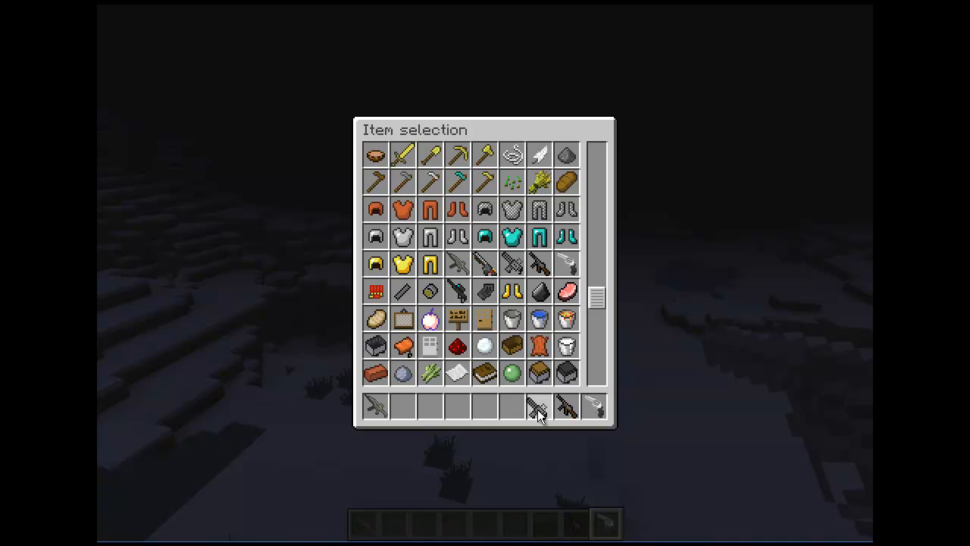
{"action": "mouse_move", "coordinate": [375, 371]}
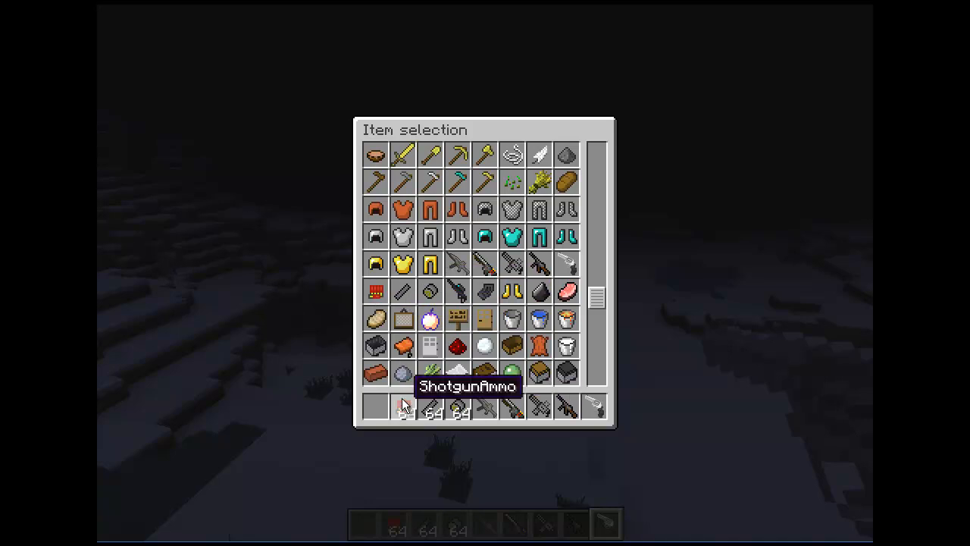
{"action": "scroll", "scroll_direction": "down", "scroll_amount": 3}
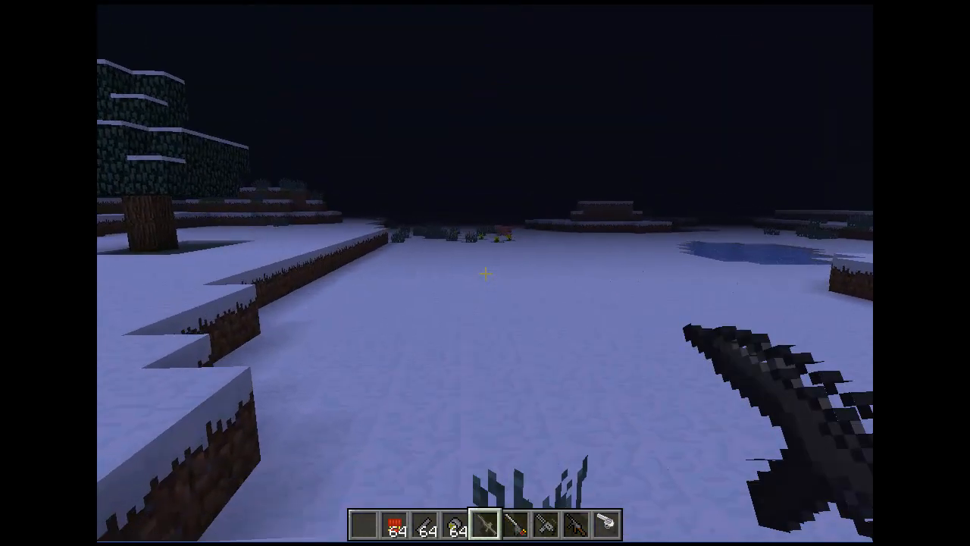
{"action": "key", "text": "e"}
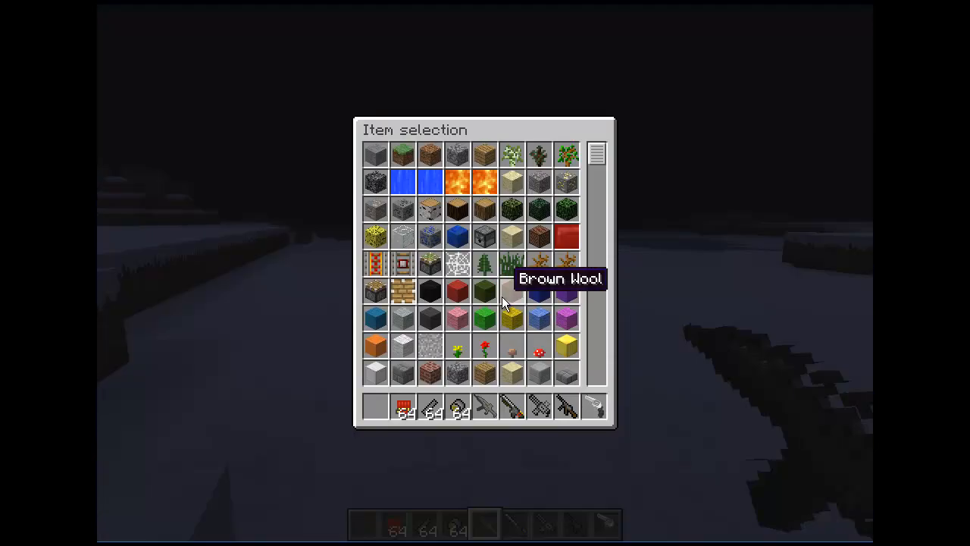
{"action": "scroll", "scroll_direction": "down", "scroll_amount": 3}
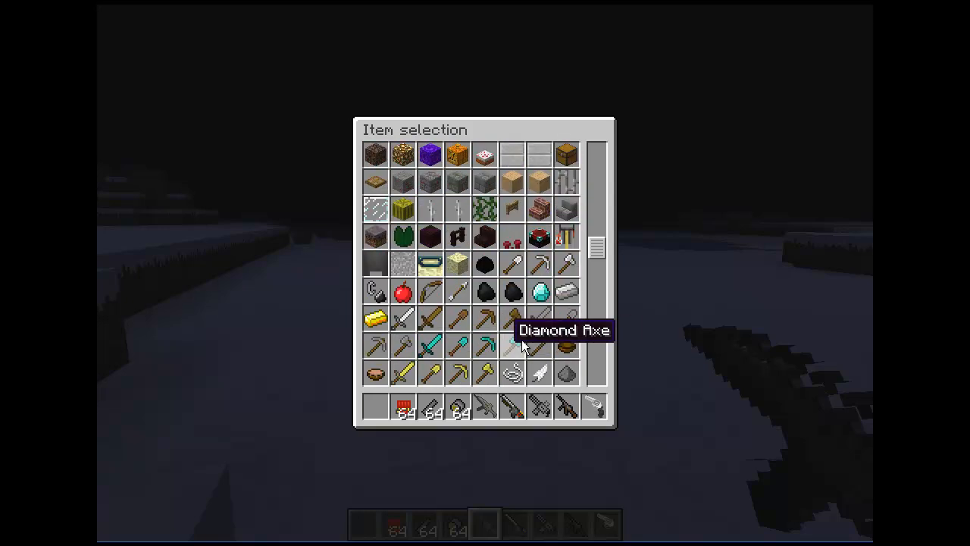
{"action": "scroll", "scroll_direction": "down", "scroll_amount": 3}
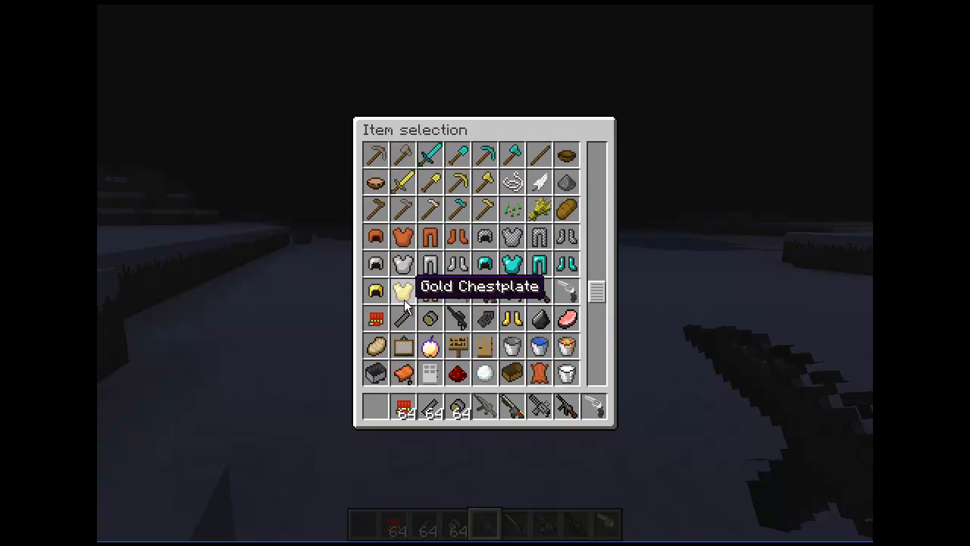
{"action": "key", "text": "Escape"}
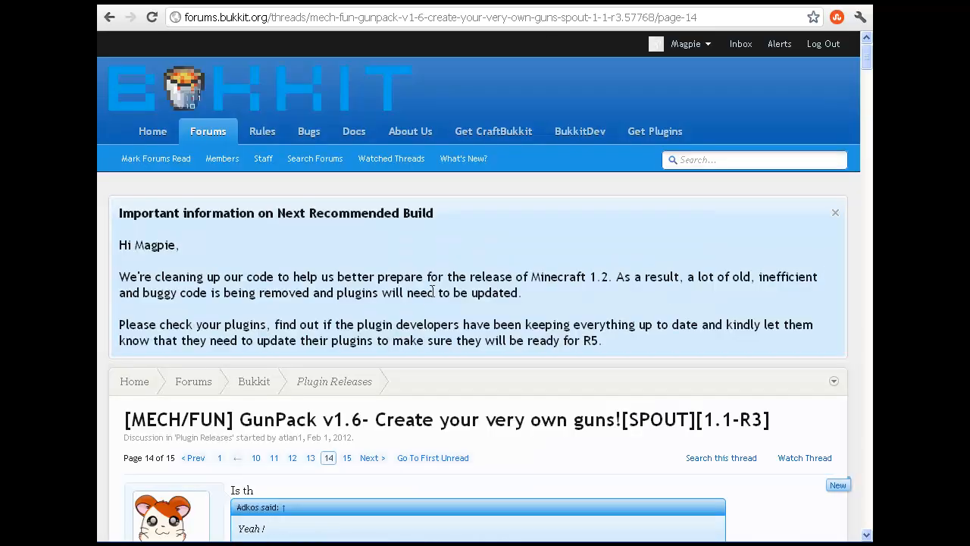
- Scroll the GunPack v1.6 first post down past Installation to the configuration files and FAQ
{"action": "scroll", "scroll_direction": "down", "scroll_amount": 3}
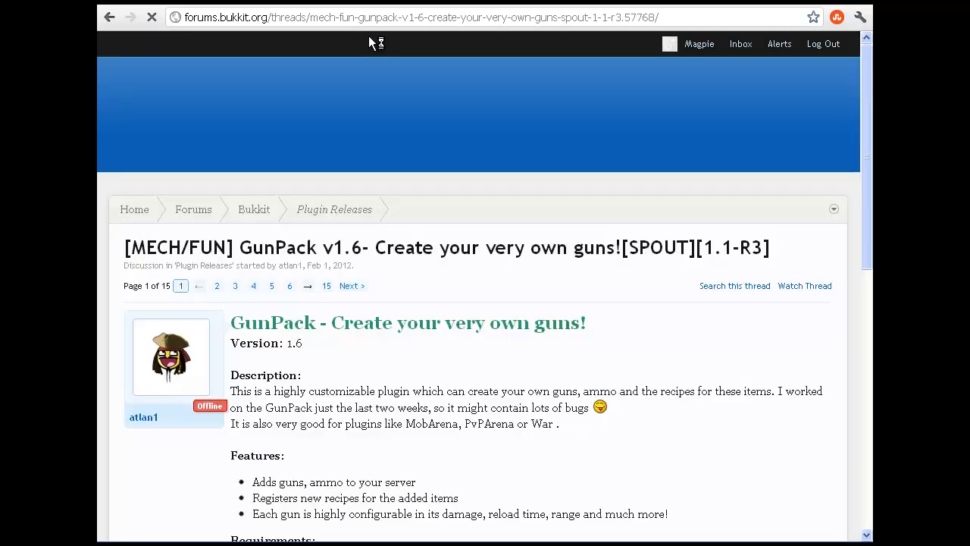
{"action": "scroll", "scroll_direction": "down", "scroll_amount": 3}
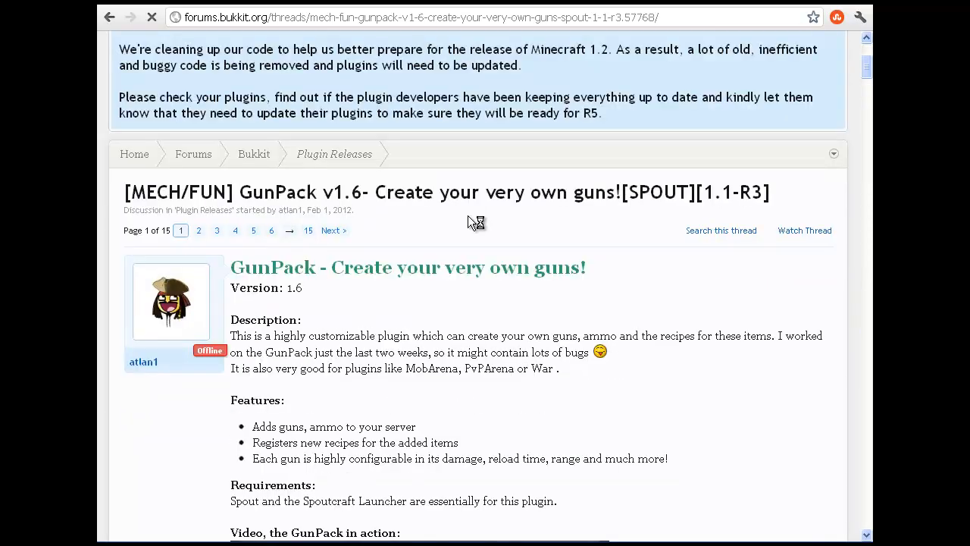
{"action": "scroll", "scroll_direction": "down", "scroll_amount": 3}
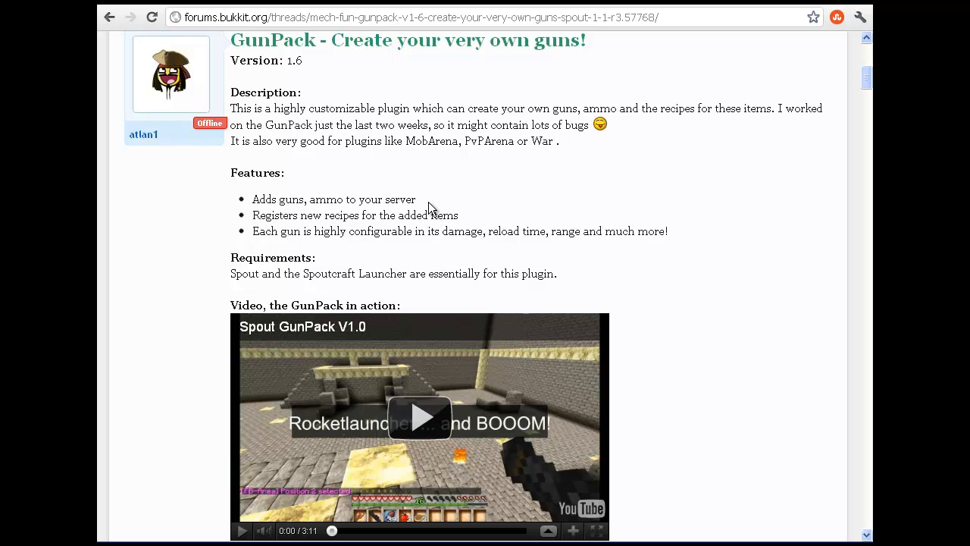
{"action": "scroll", "scroll_direction": "down", "scroll_amount": 3}
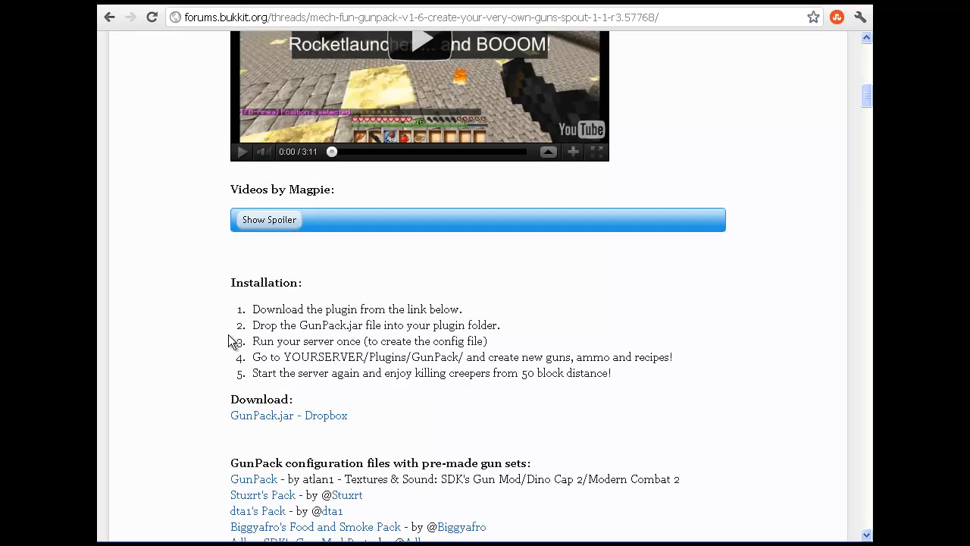
{"action": "scroll", "scroll_direction": "down", "scroll_amount": 3}
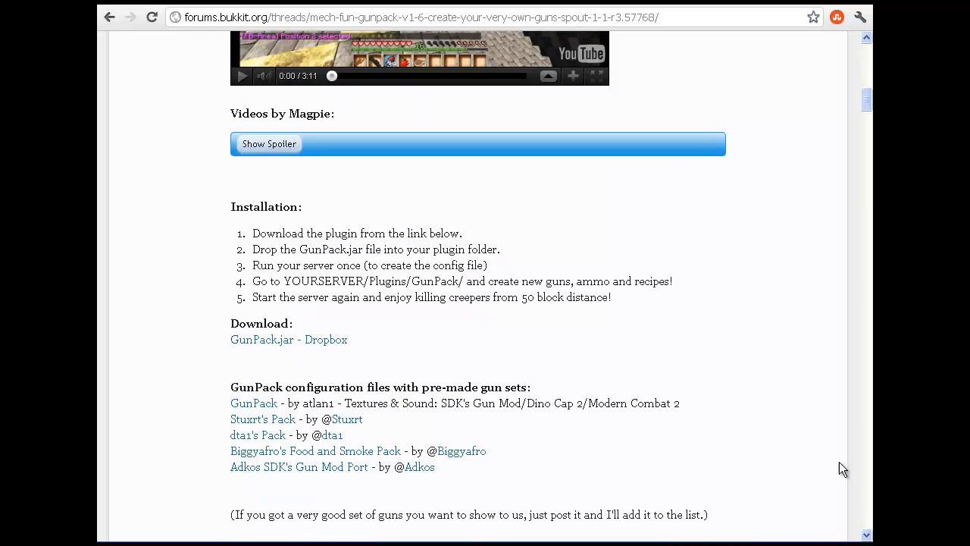
{"action": "mouse_move", "coordinate": [793, 475]}
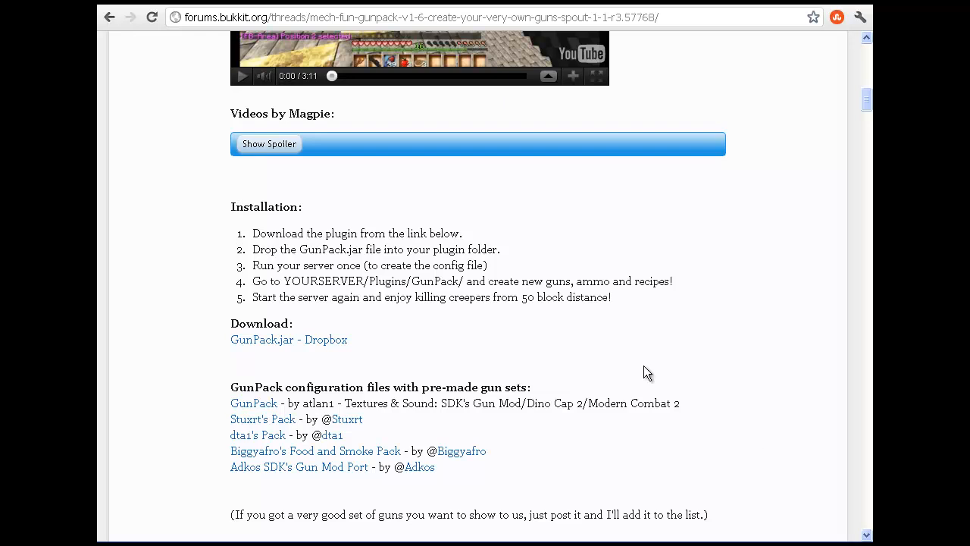
{"action": "scroll", "scroll_direction": "down", "scroll_amount": 3}
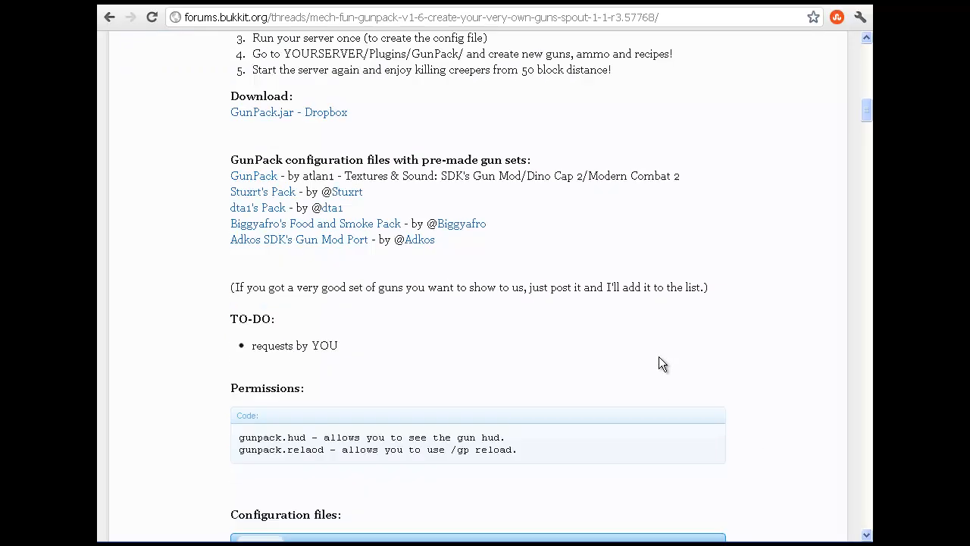
{"action": "scroll", "scroll_direction": "down", "scroll_amount": 3}
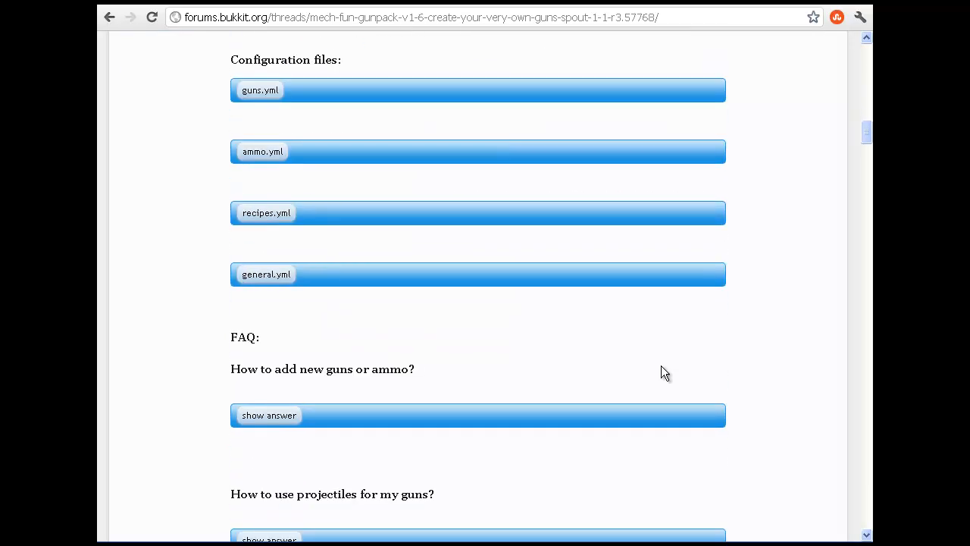